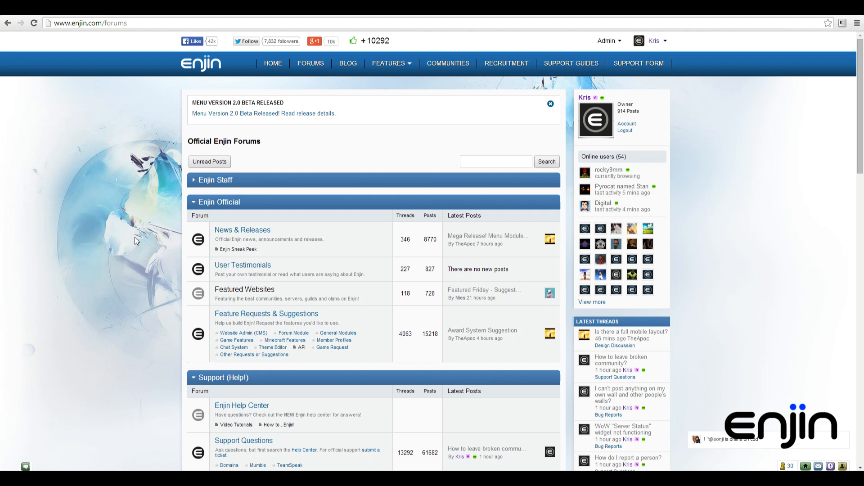
mouse_move(272, 64)
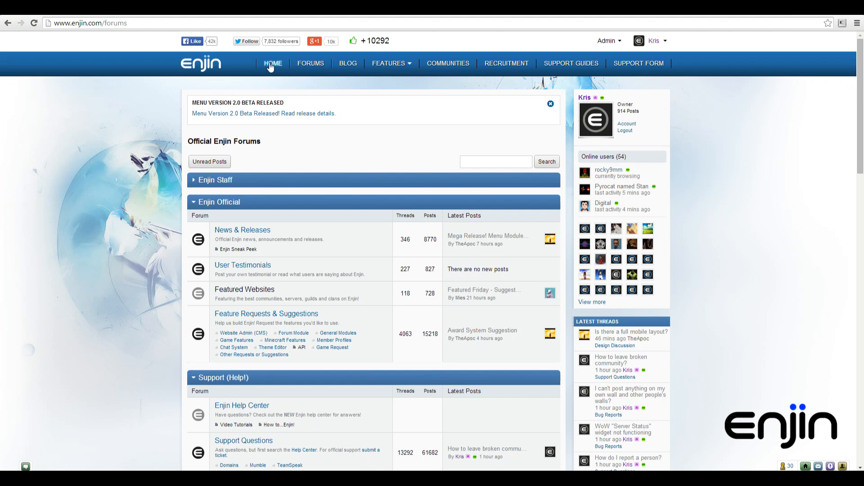
Show the Admin dropdown's site administration options from the forums page
click(388, 63)
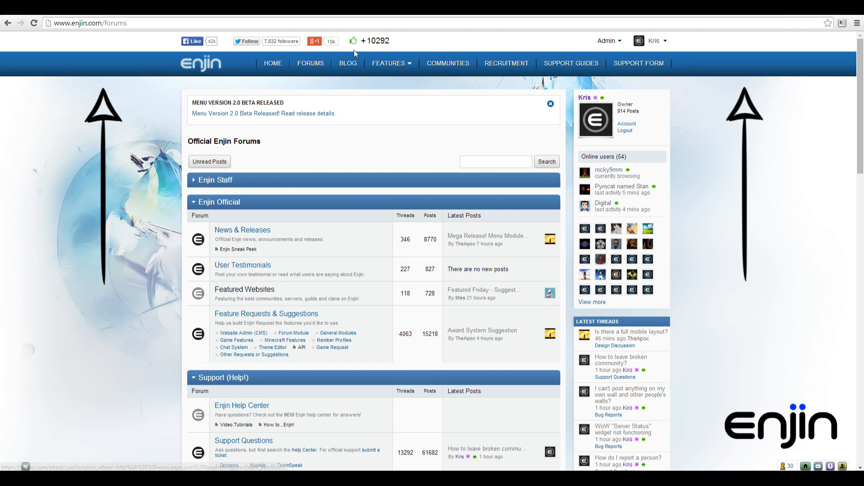
click(607, 40)
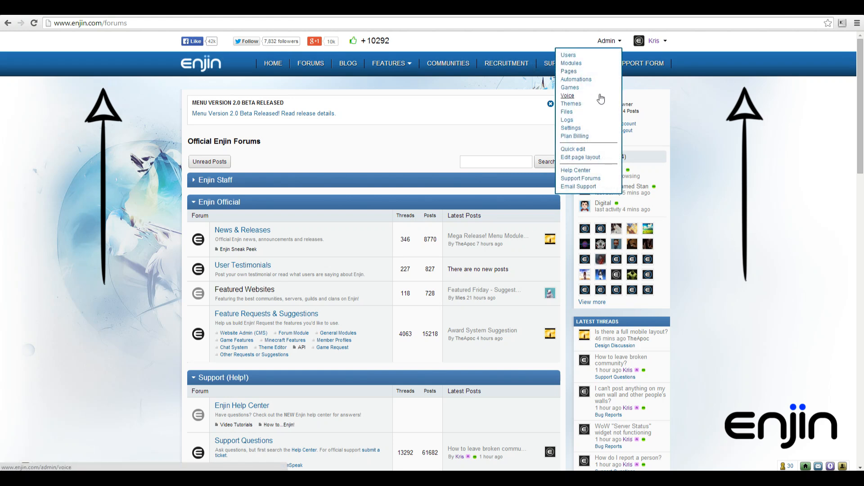
Go to Pages in the Admin menu and start editing the Enjin Main Bar module
click(651, 40)
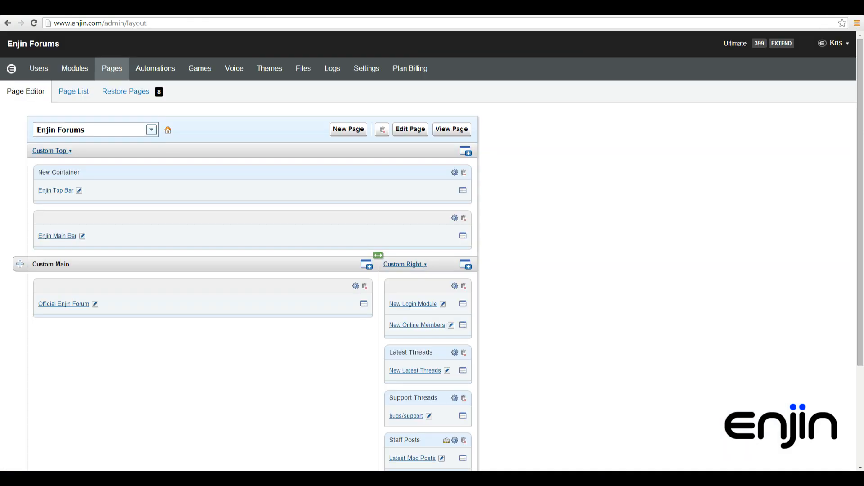
mouse_move(563, 162)
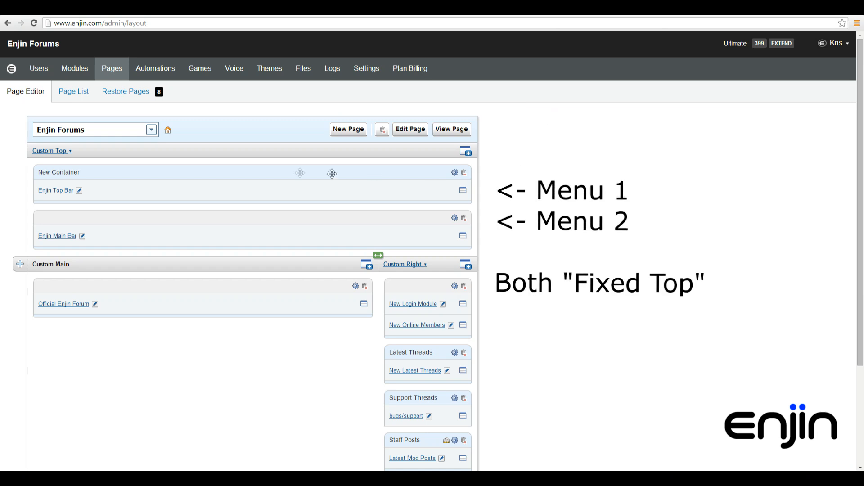
mouse_move(260, 238)
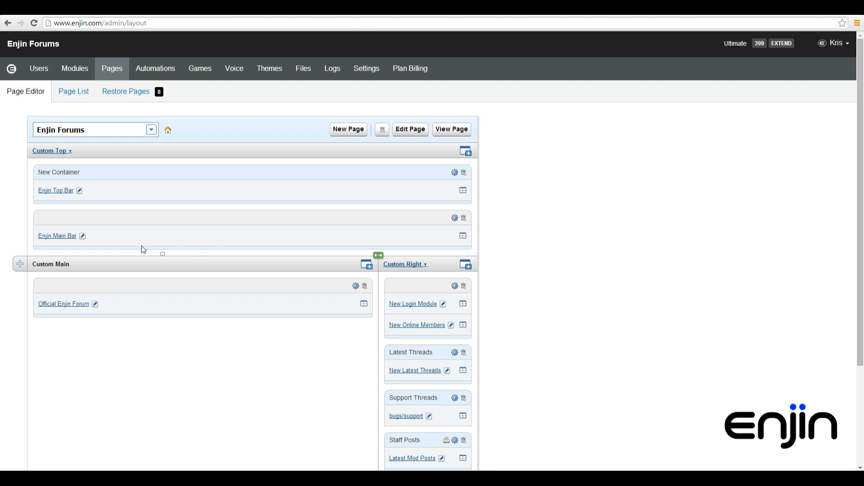
click(83, 236)
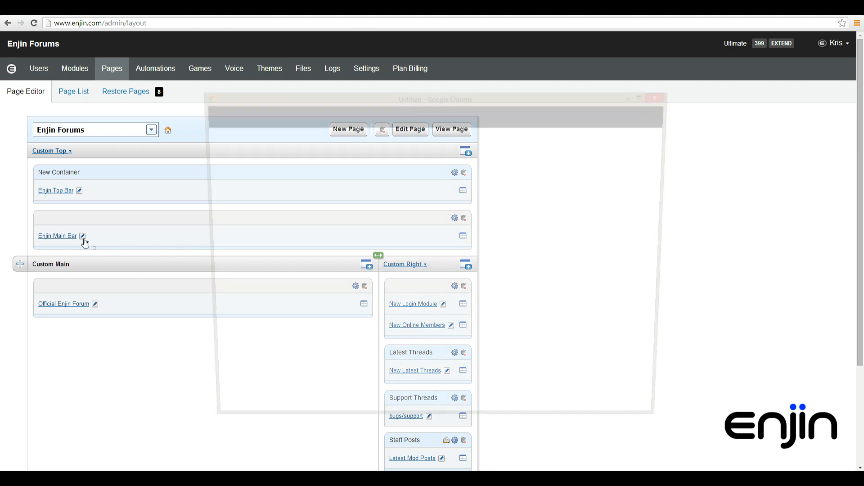
Review the Enjin Main Bar's Menu Manager items, submenus and division lines
click(82, 235)
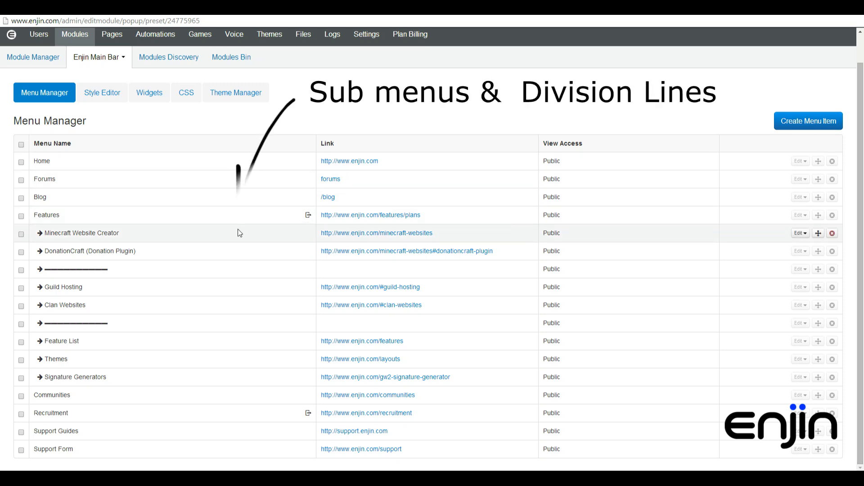
mouse_move(225, 274)
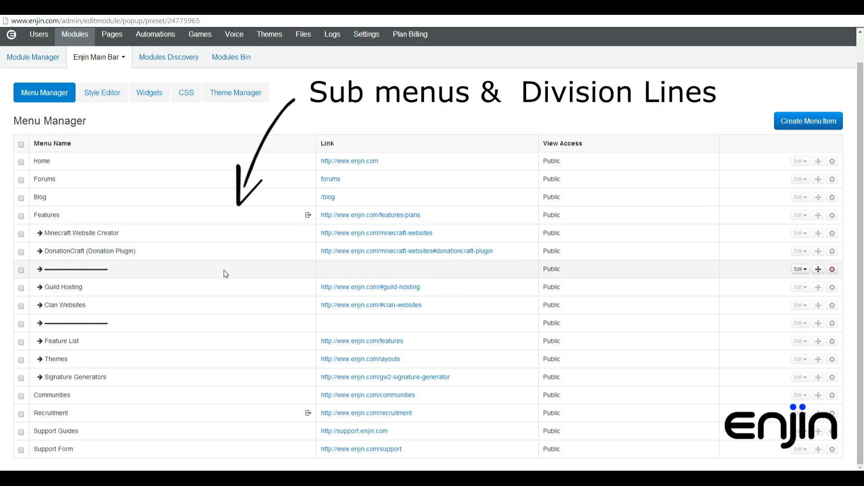
mouse_move(234, 274)
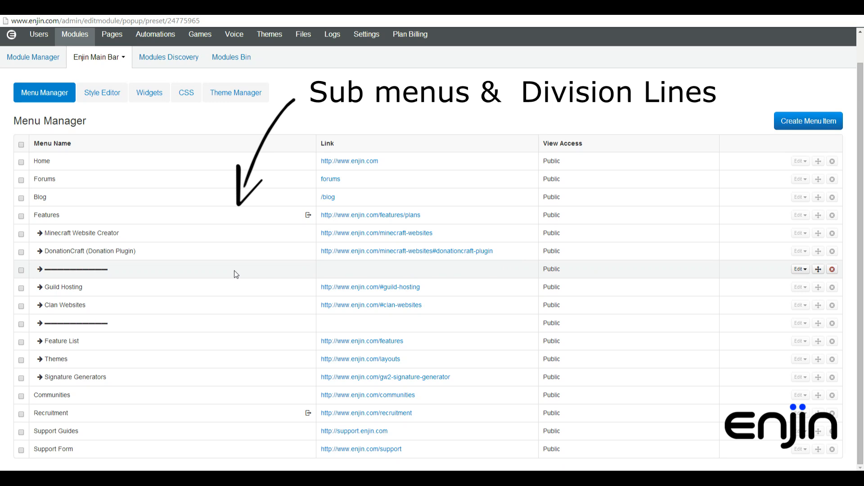
mouse_move(268, 263)
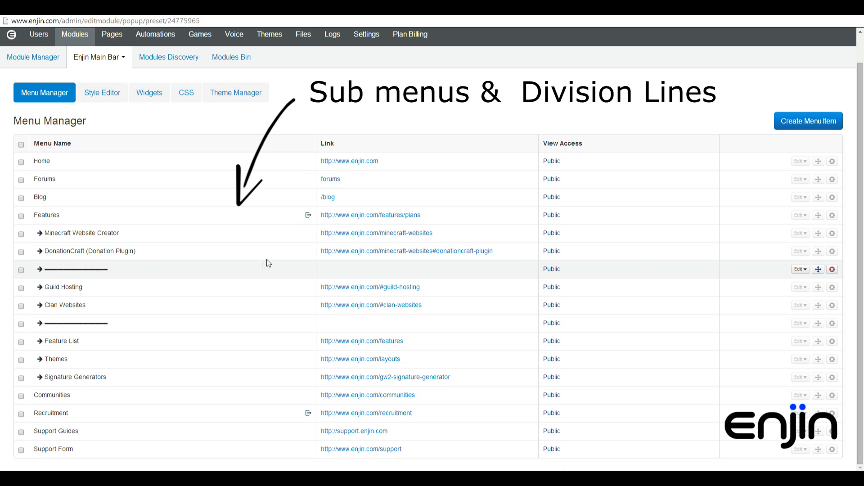
mouse_move(307, 215)
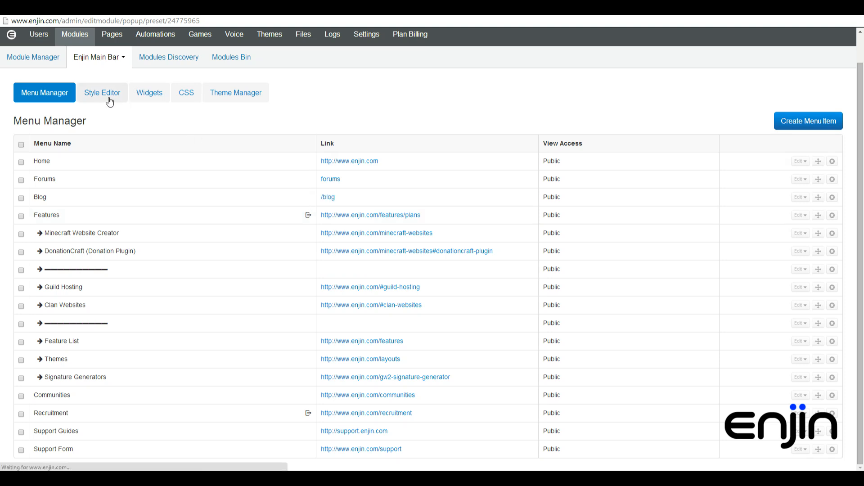
In the Style Editor, confirm the Clarity (Blue) copy style uses Fixed Top menu position
click(101, 92)
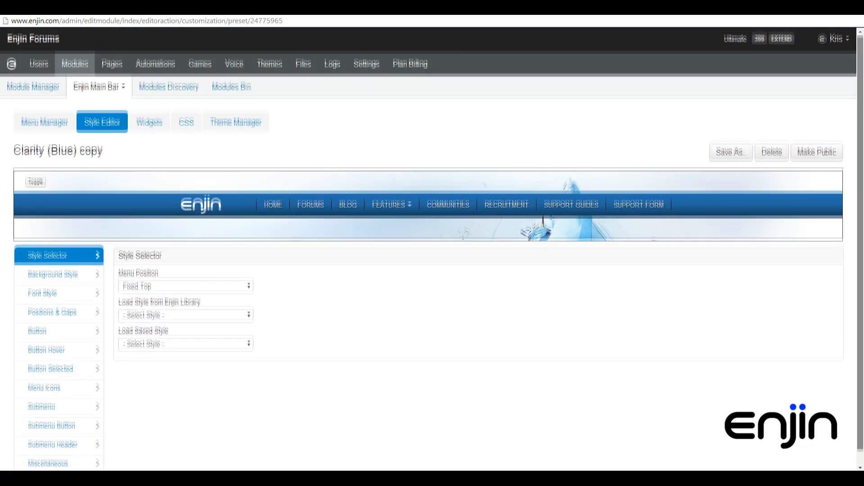
scroll(up, 3)
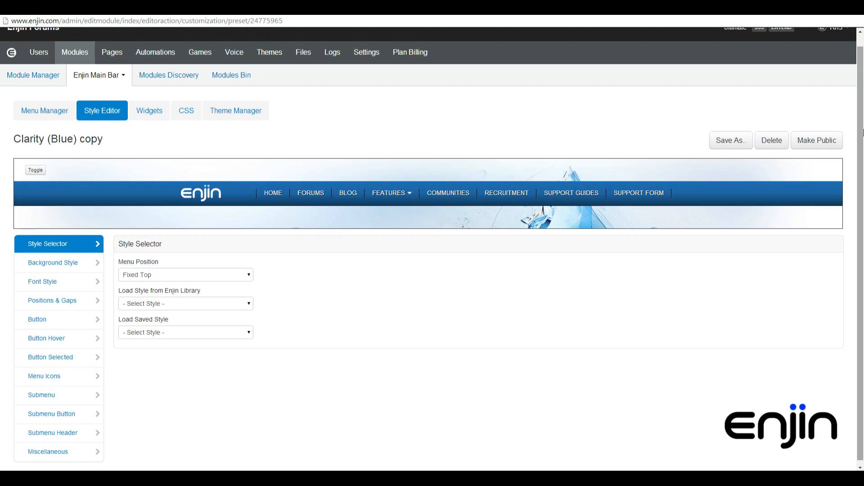
click(390, 194)
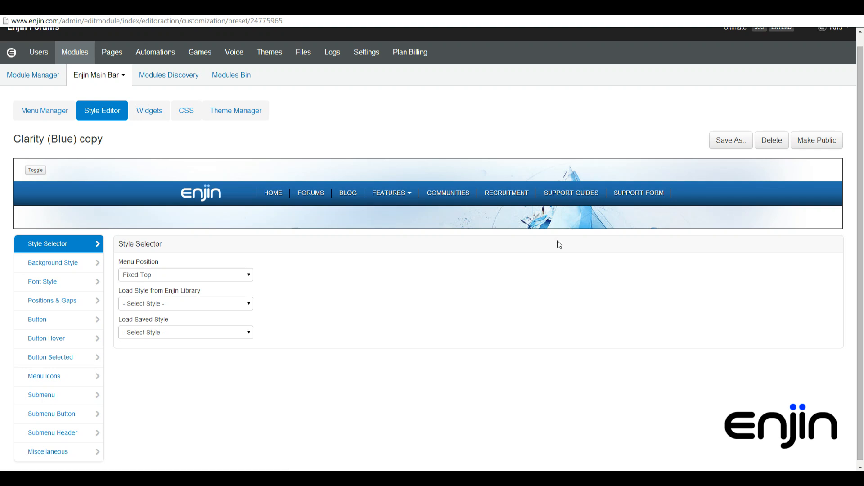
mouse_move(254, 281)
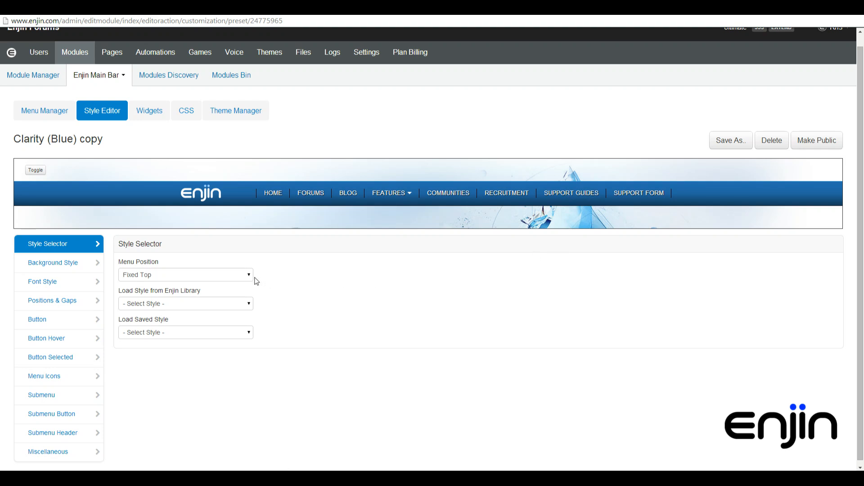
mouse_move(264, 280)
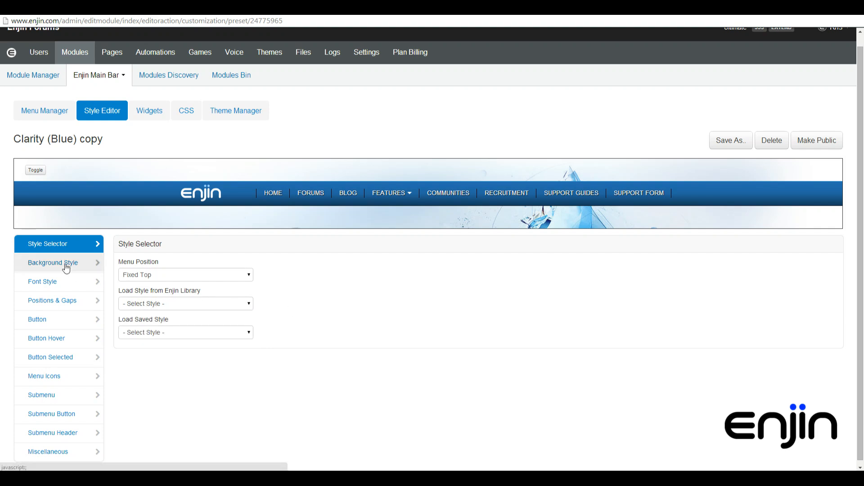
Review Background Style: menu height 55, blue gradient, 7px border radius
click(52, 263)
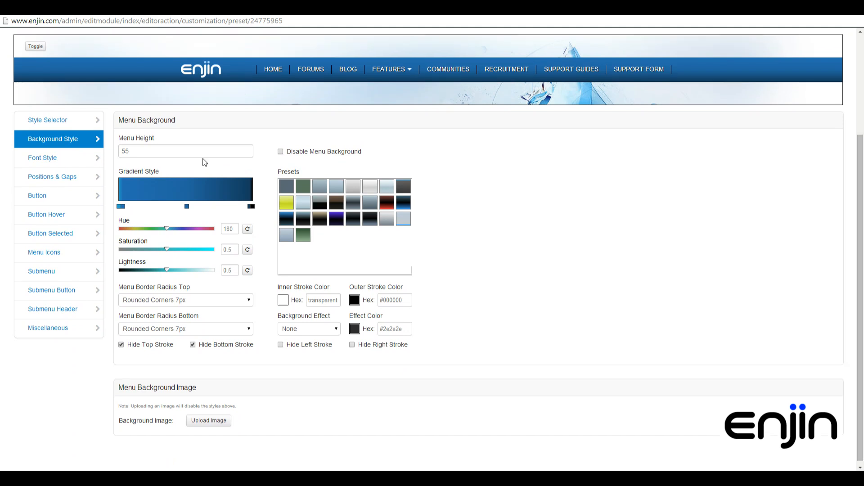
mouse_move(280, 159)
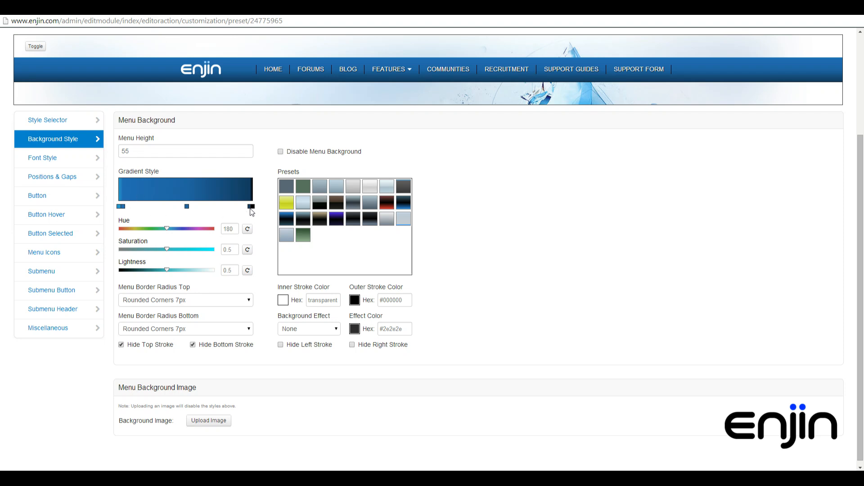
mouse_move(242, 301)
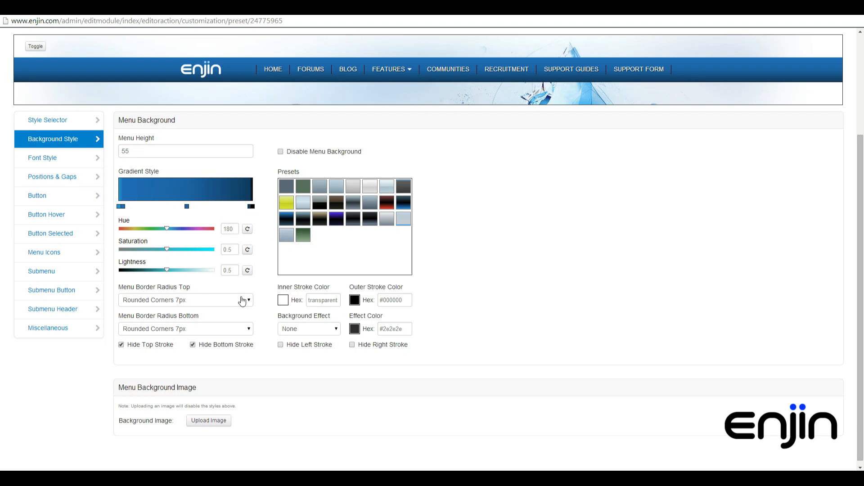
mouse_move(252, 331)
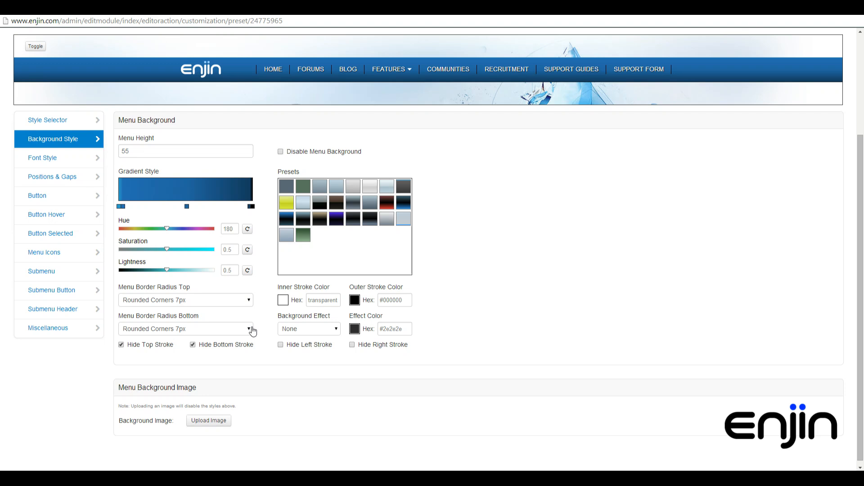
mouse_move(222, 354)
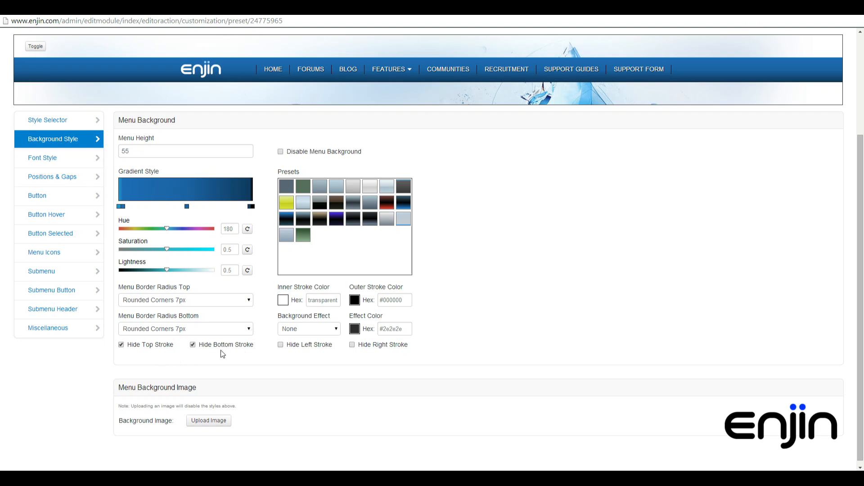
mouse_move(310, 69)
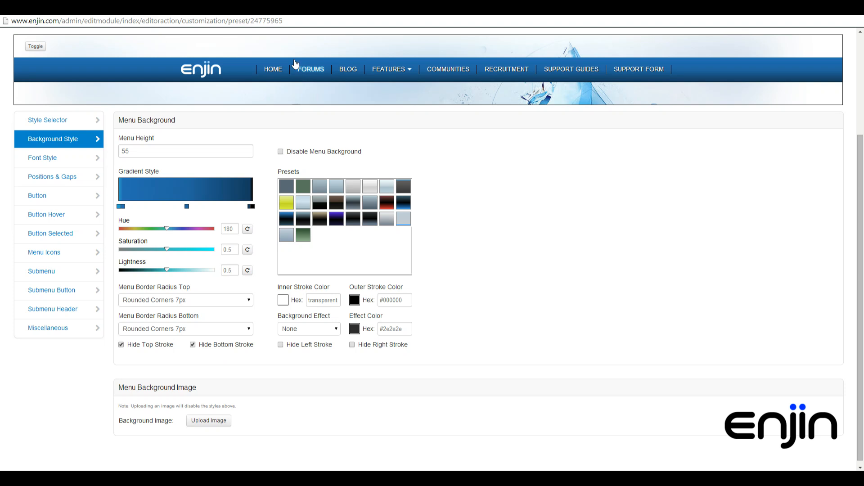
click(42, 158)
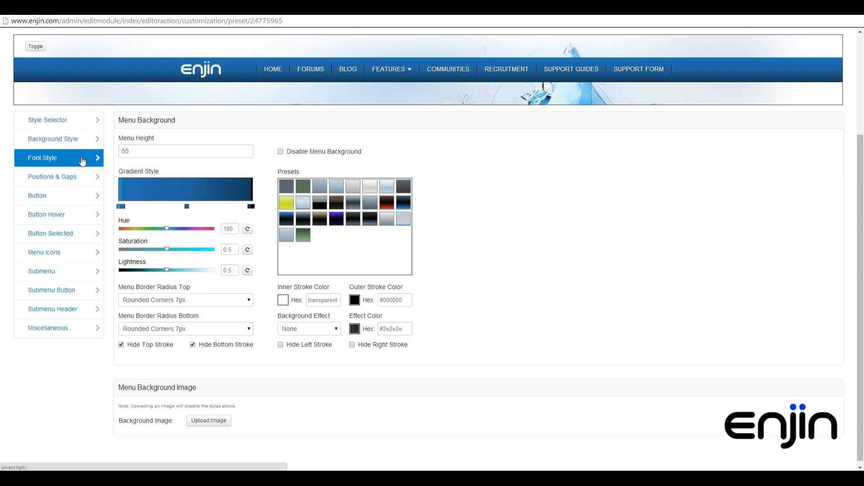
click(42, 157)
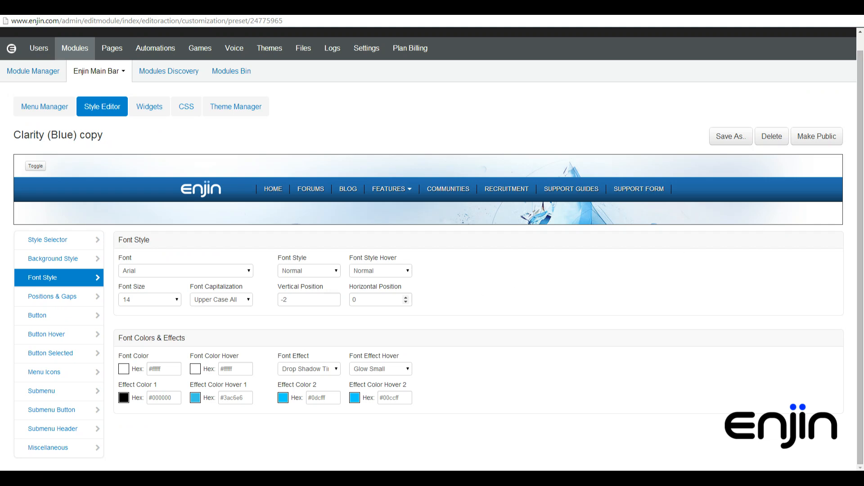
mouse_move(252, 314)
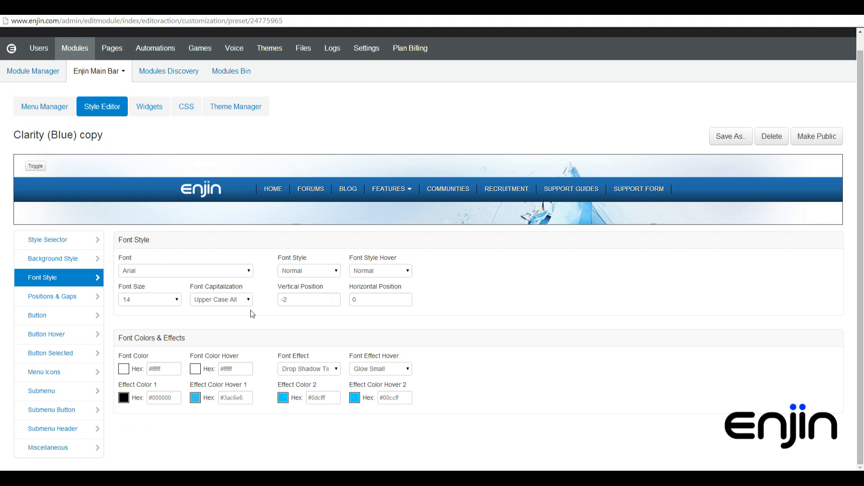
mouse_move(373, 285)
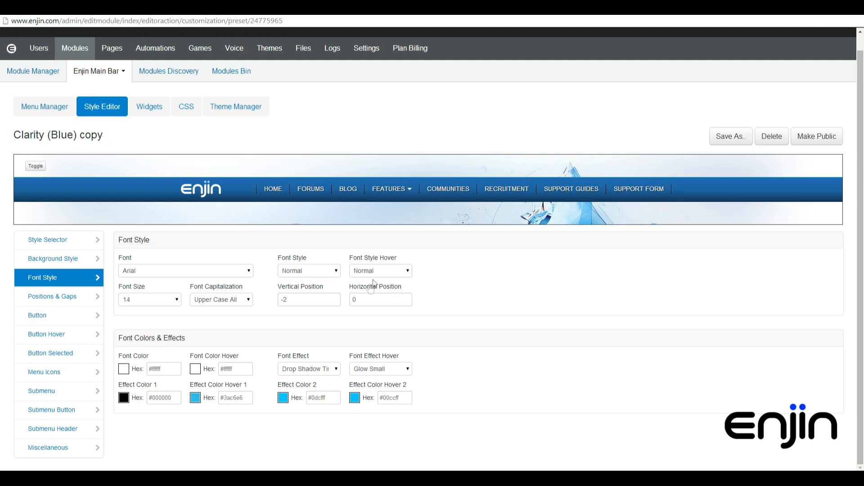
mouse_move(311, 376)
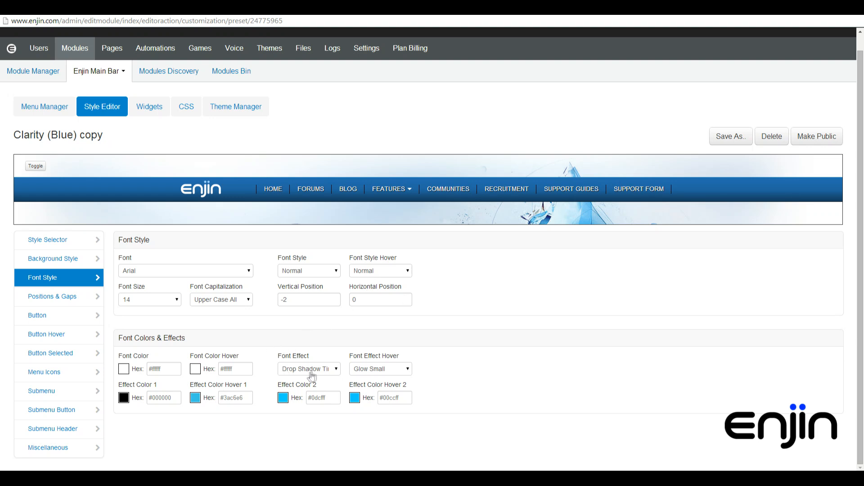
mouse_move(374, 377)
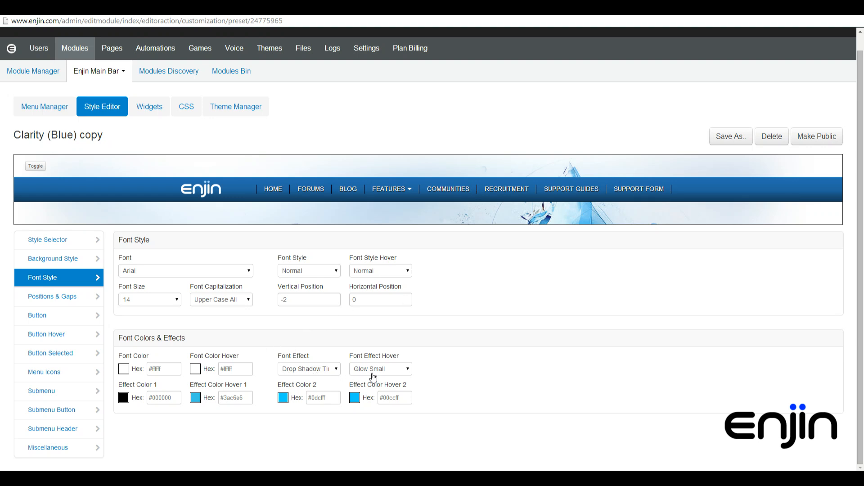
mouse_move(325, 410)
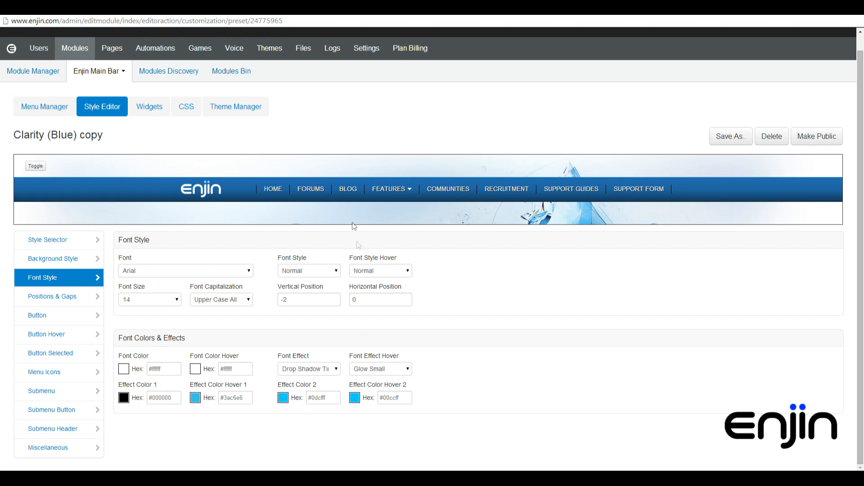
click(389, 189)
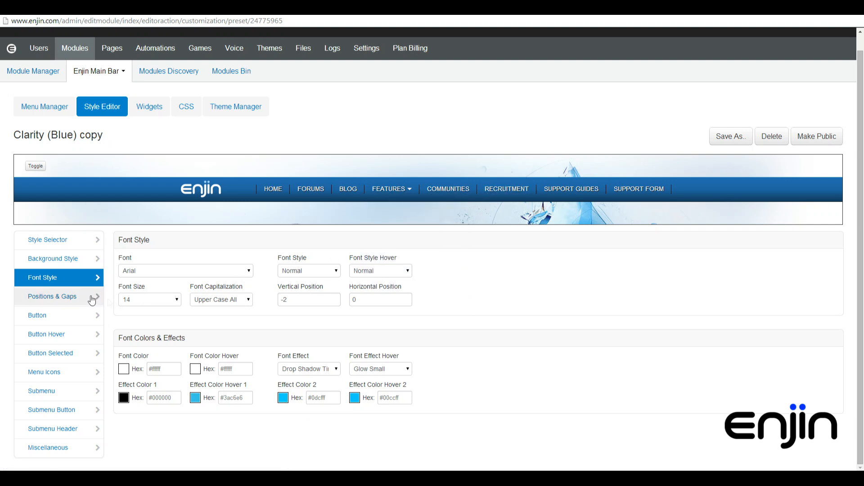
Review the Positions & Gaps padding, auto center and gap options
click(52, 297)
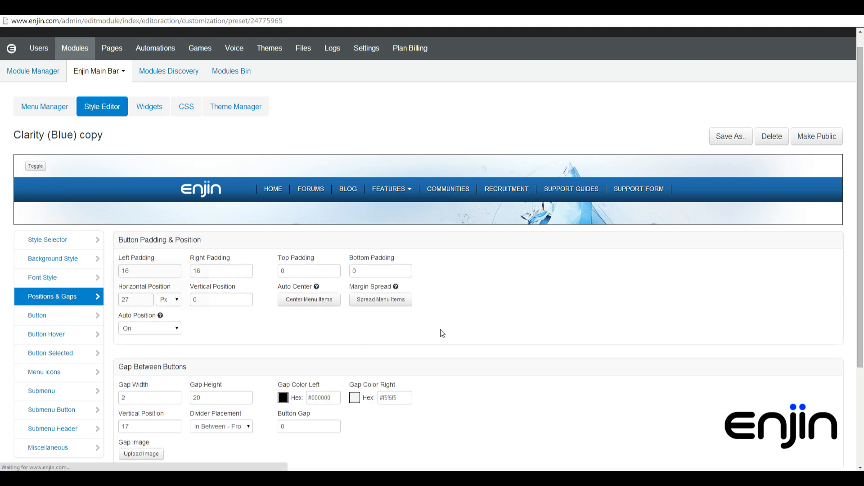
scroll(down, 3)
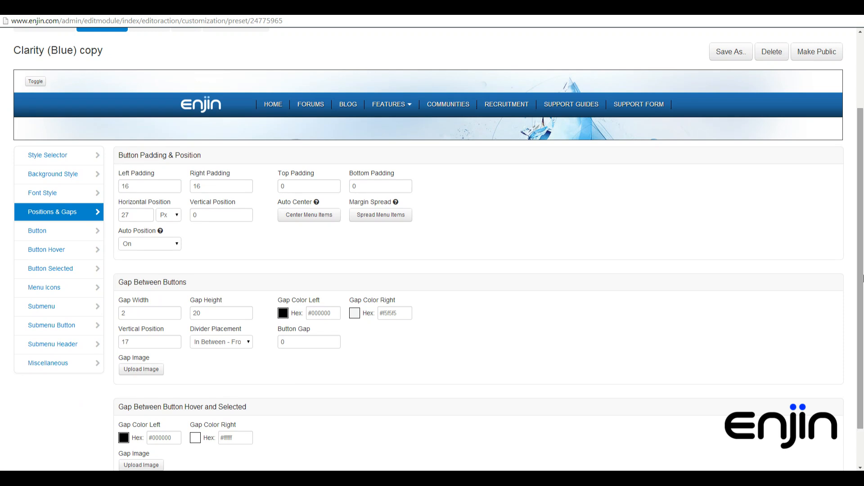
mouse_move(209, 233)
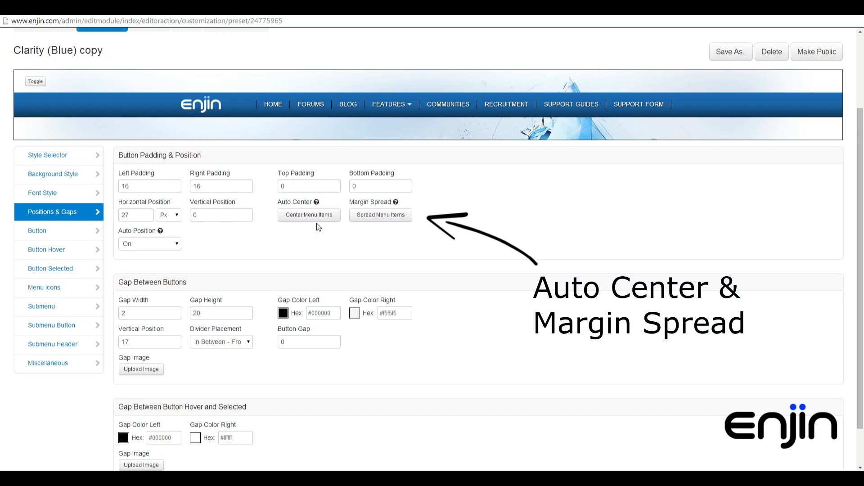
mouse_move(367, 230)
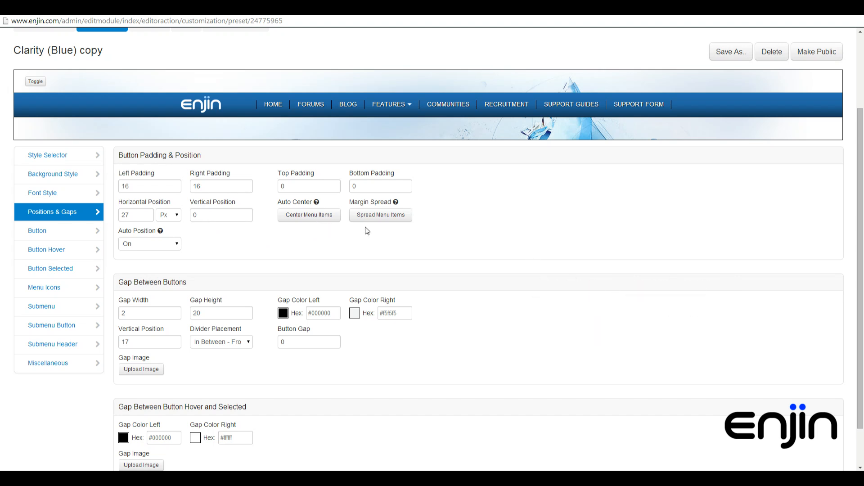
mouse_move(379, 338)
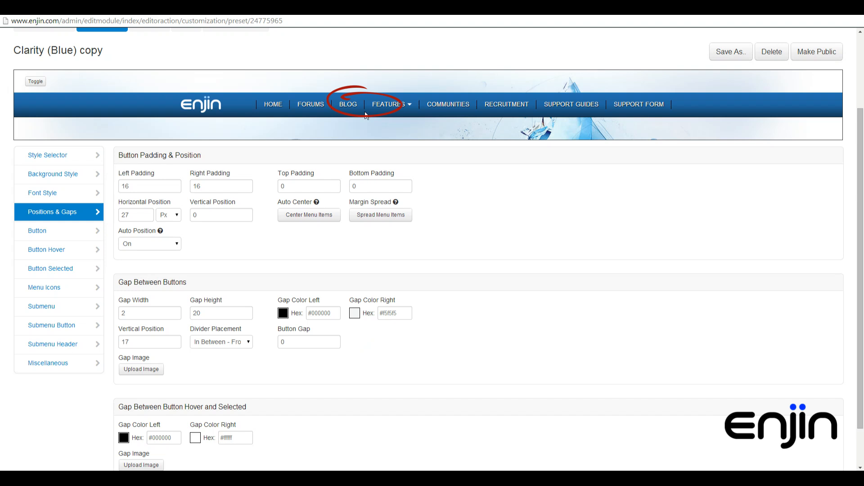
click(389, 104)
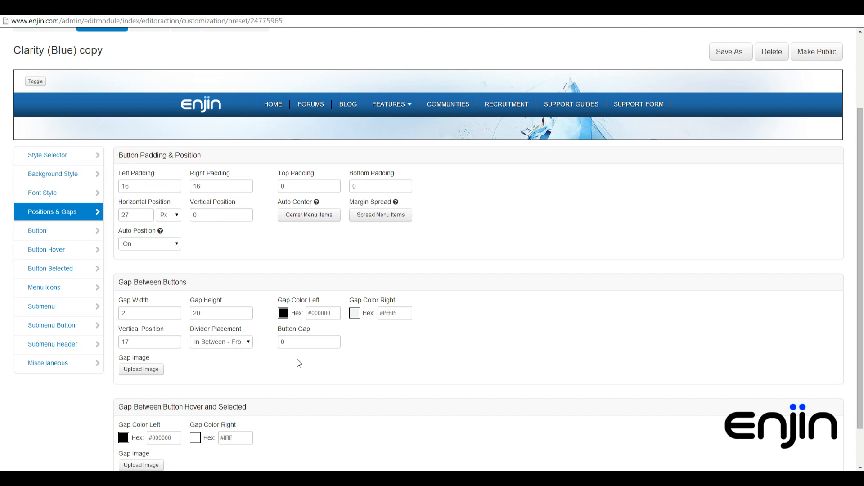
click(37, 231)
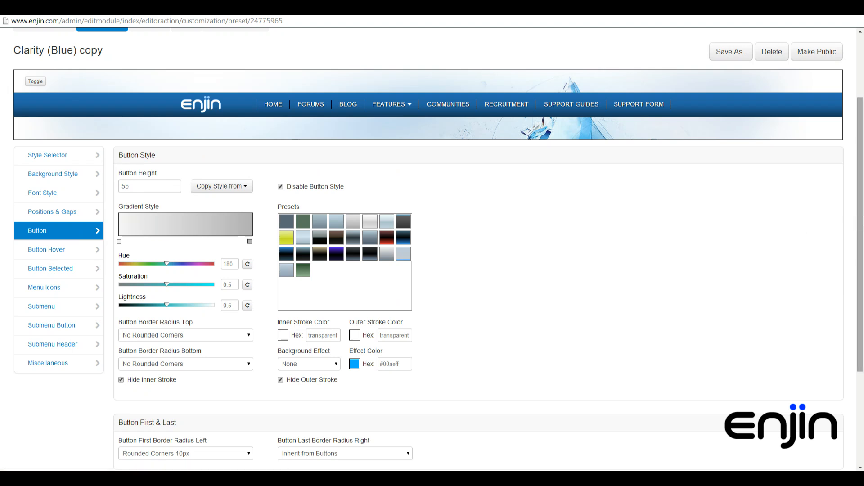
Review the Button Style panel, with Disable Button Style confirmed on
scroll(down, 3)
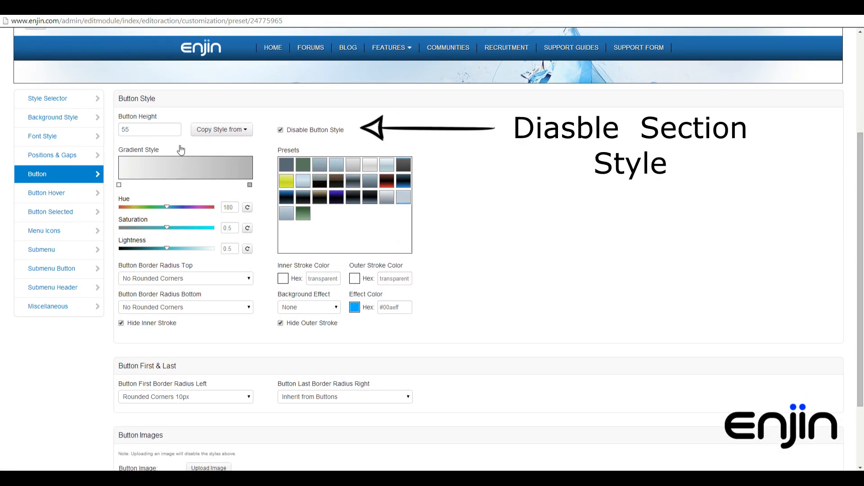
mouse_move(197, 174)
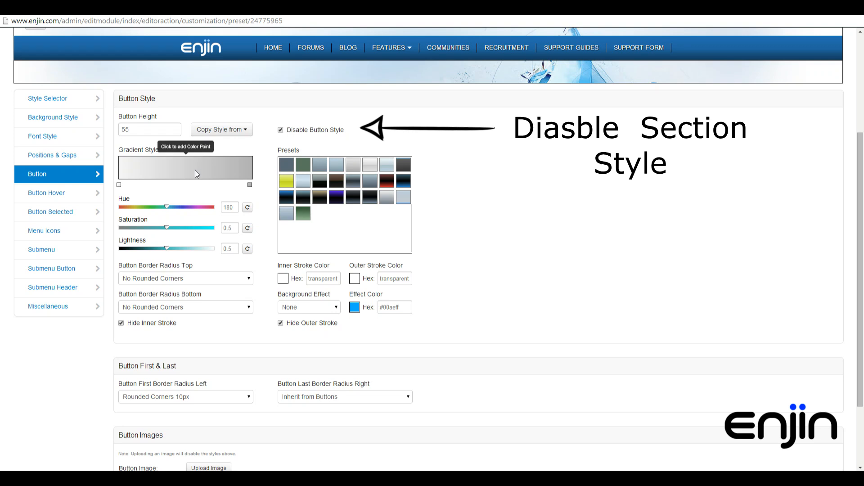
mouse_move(246, 380)
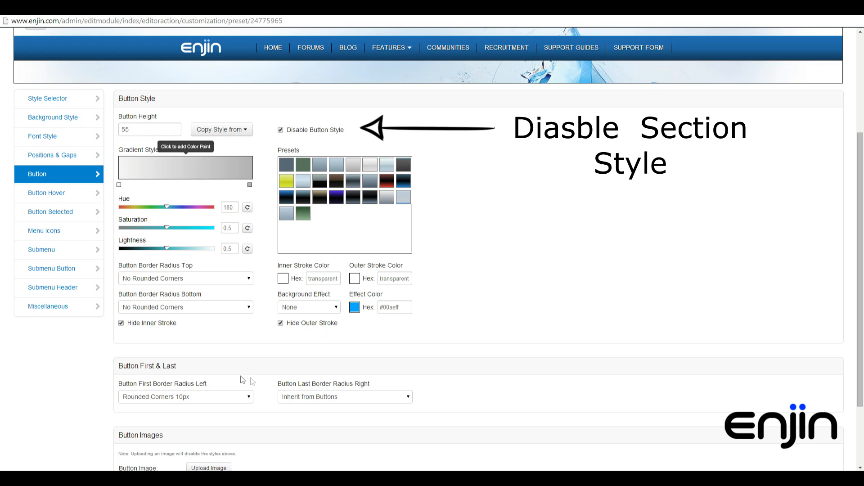
mouse_move(233, 450)
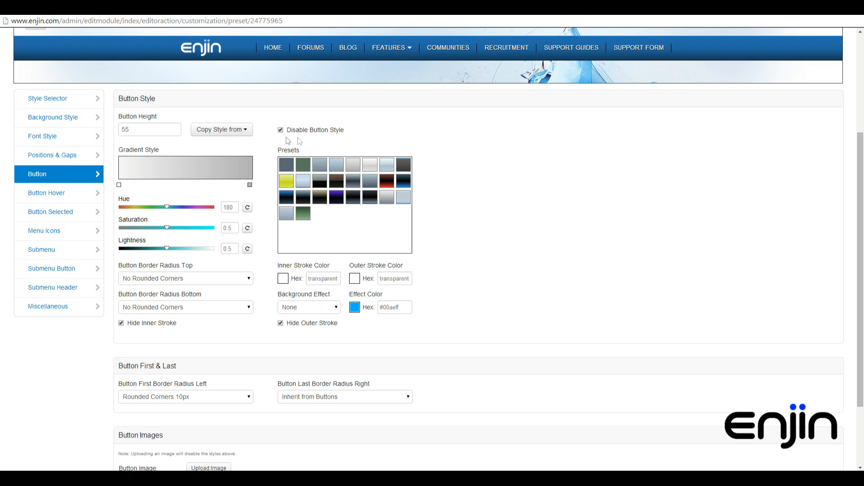
click(46, 193)
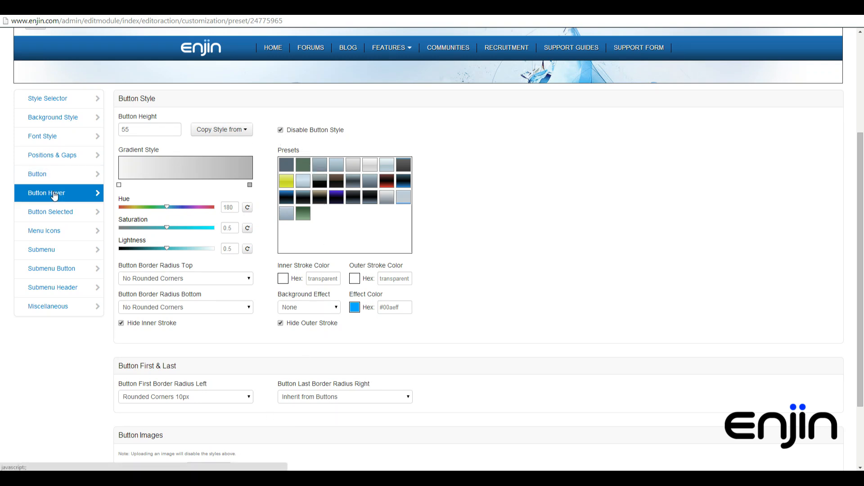
Keep the Button Hover text fade-in set to Instant
click(47, 193)
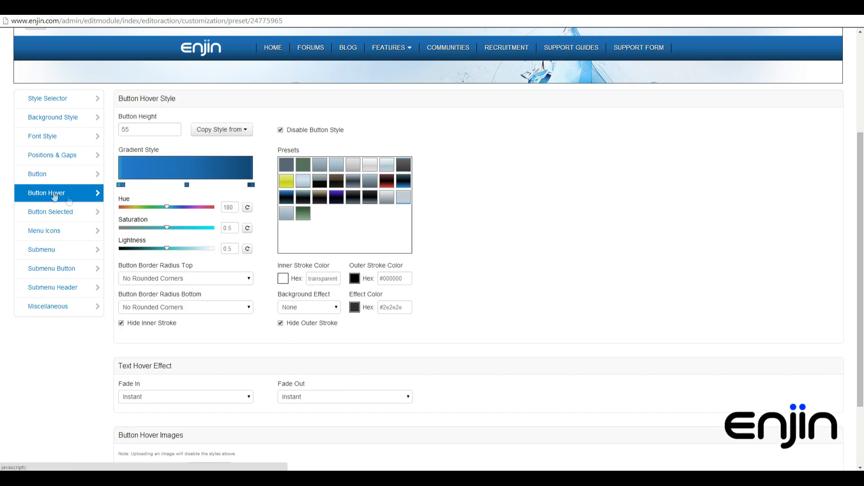
mouse_move(166, 177)
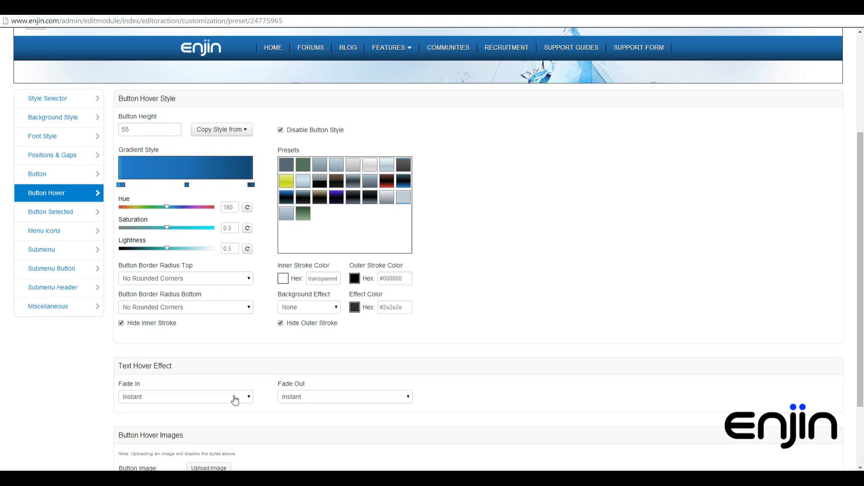
click(185, 396)
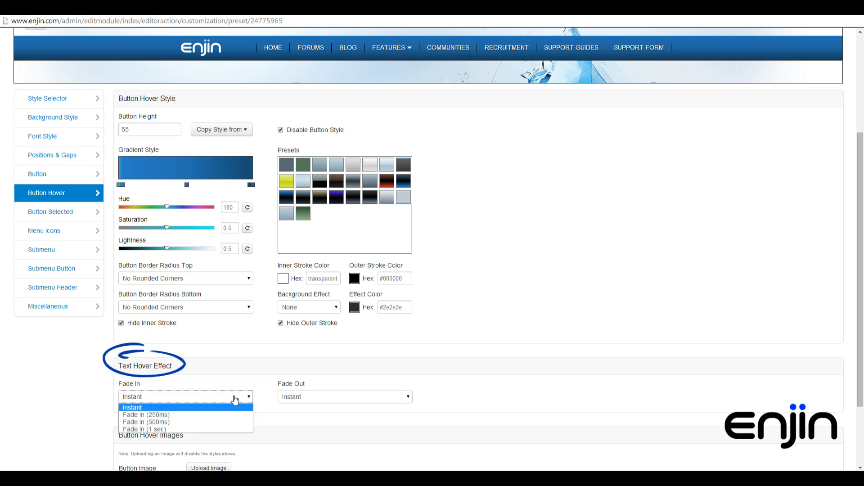
click(344, 396)
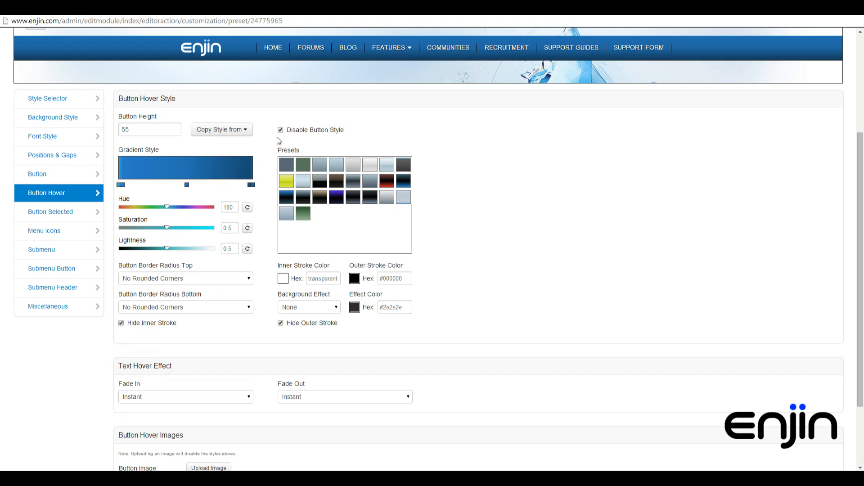
click(50, 212)
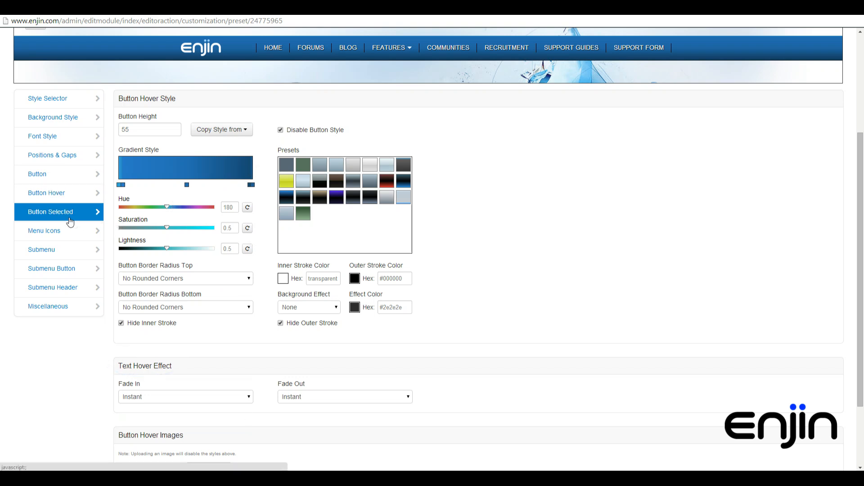
Review the Button Selected style, then the Menu Icons settings (size 13, white icons)
click(50, 212)
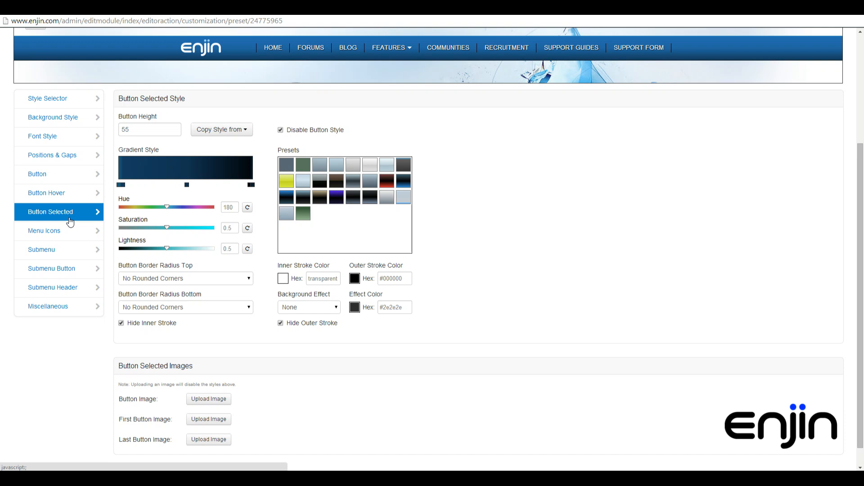
mouse_move(279, 136)
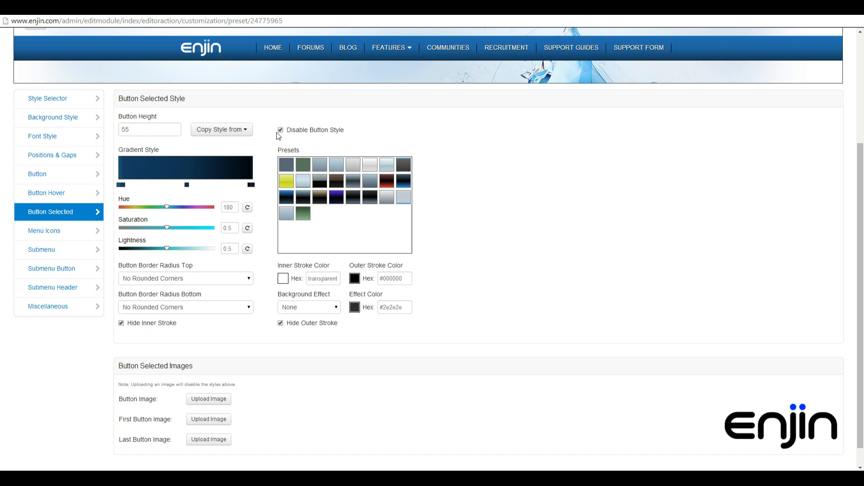
click(44, 230)
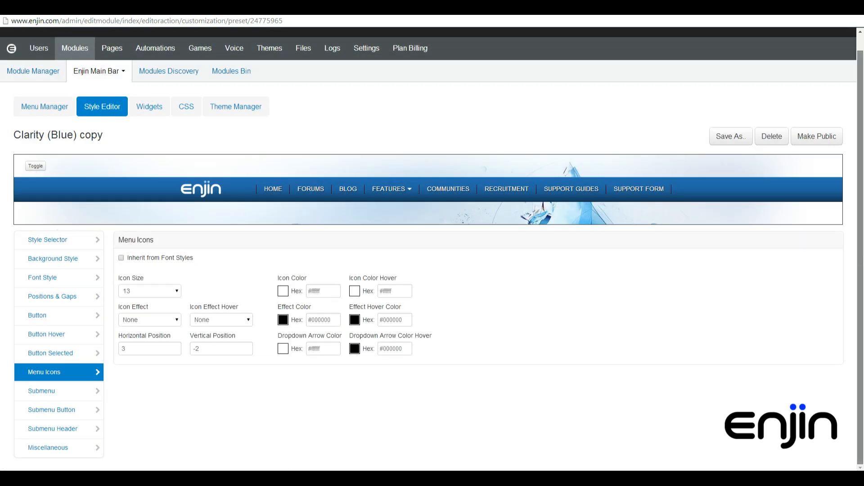
mouse_move(200, 259)
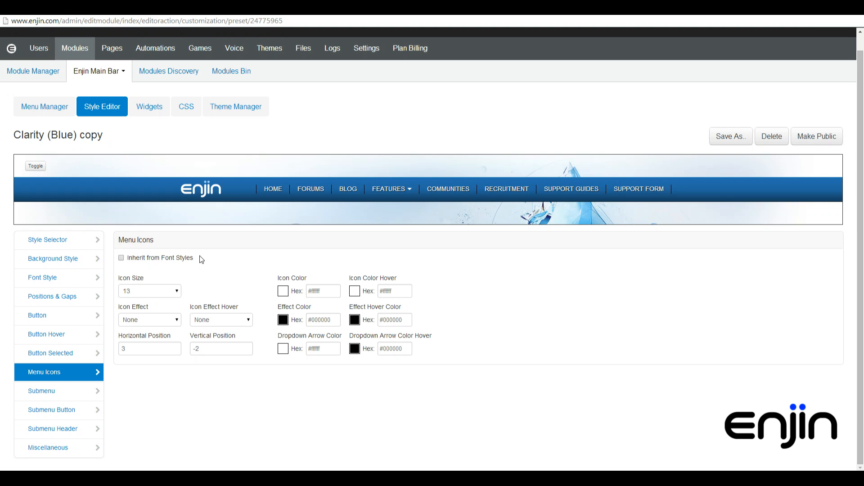
mouse_move(212, 331)
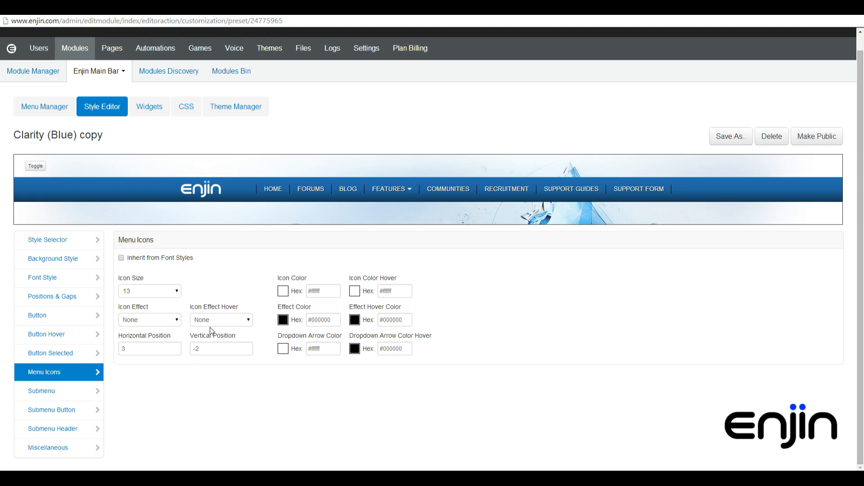
mouse_move(433, 318)
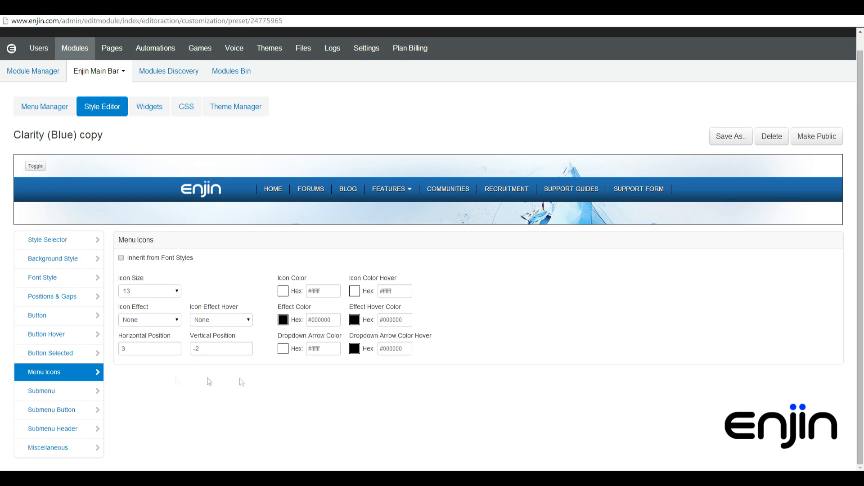
View Submenu settings: slide down/up effect, fast speed, 200 minimum width
click(44, 391)
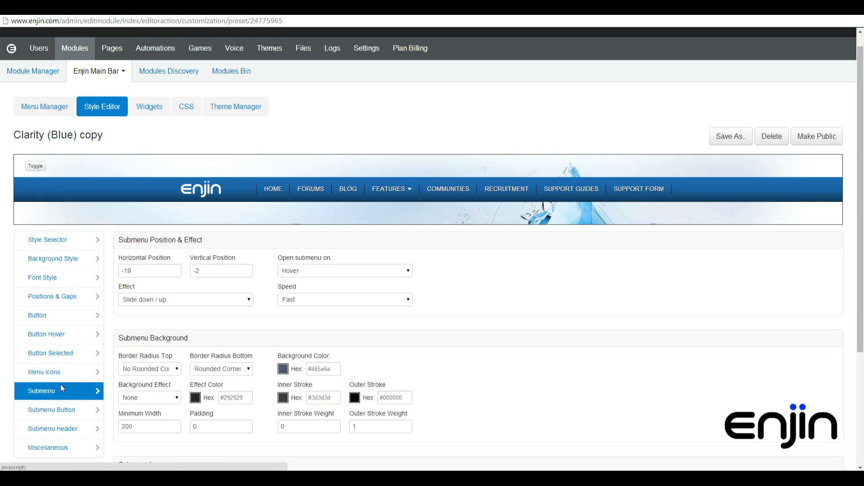
Check the submenu Slide down/up effect, Open on Hover and Fast speed, then show Submenu Button settings
scroll(down, 3)
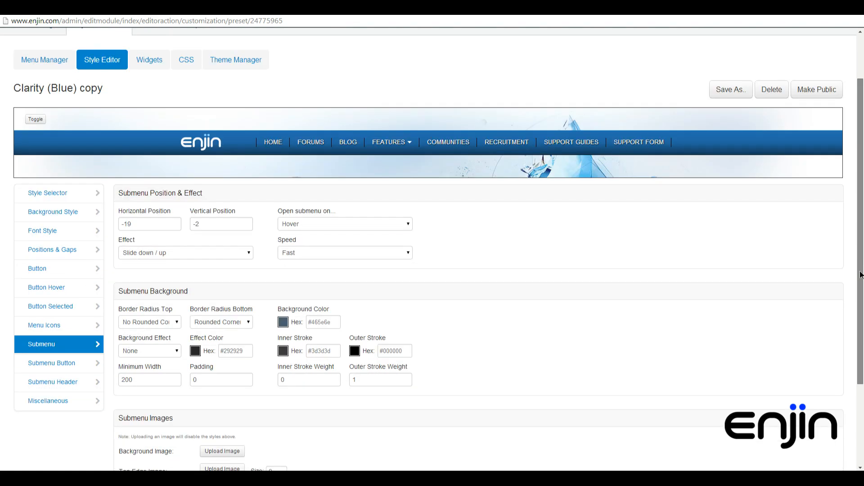
scroll(down, 3)
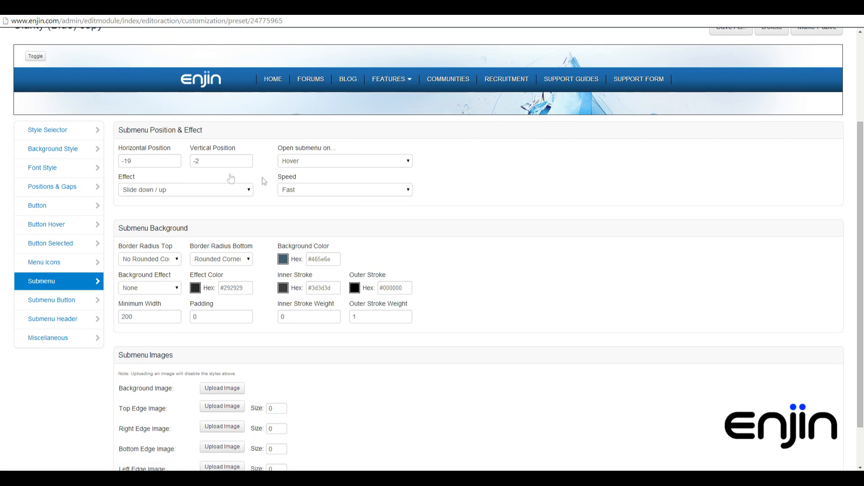
mouse_move(217, 173)
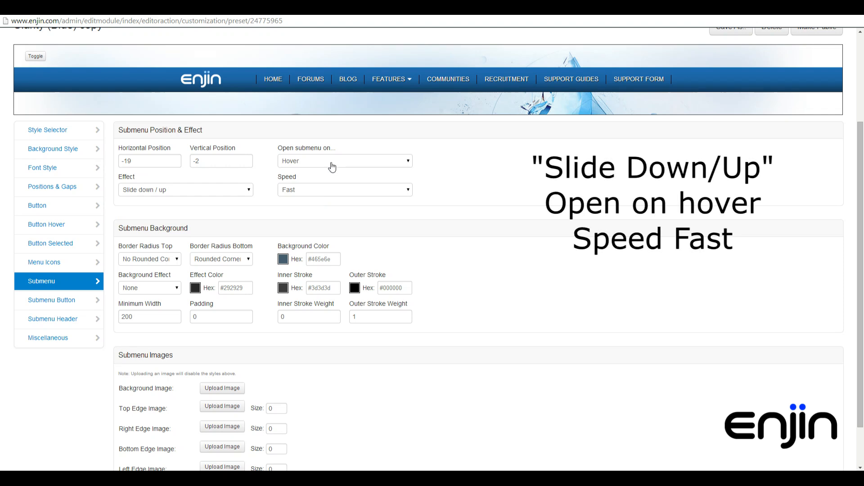
mouse_move(339, 199)
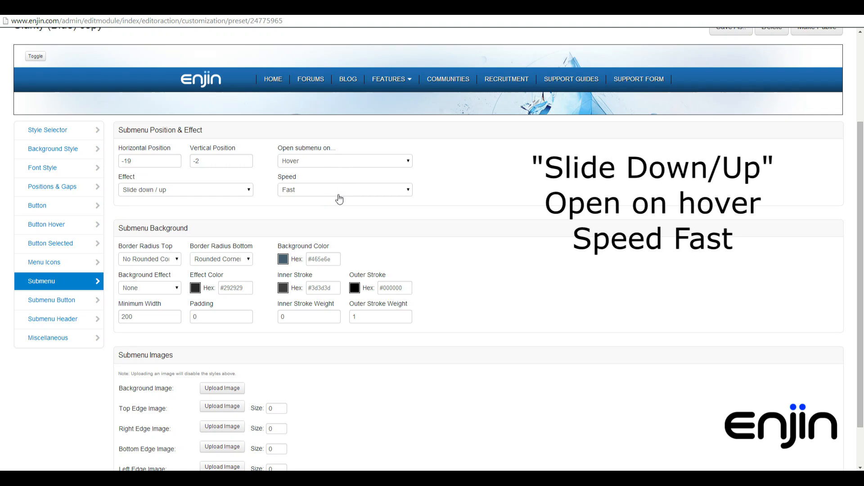
mouse_move(389, 133)
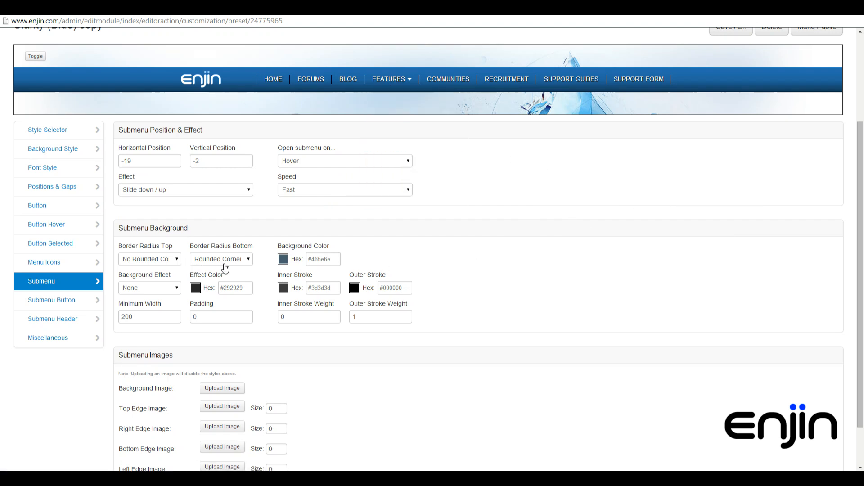
mouse_move(186, 300)
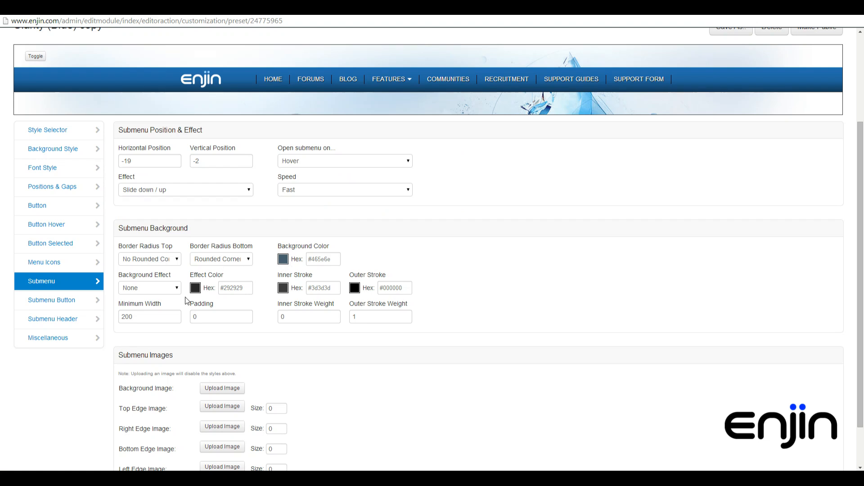
mouse_move(260, 336)
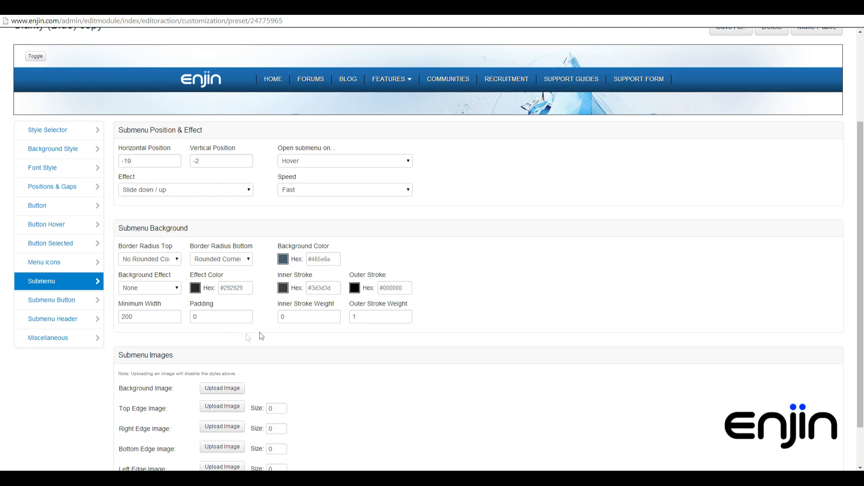
scroll(down, 3)
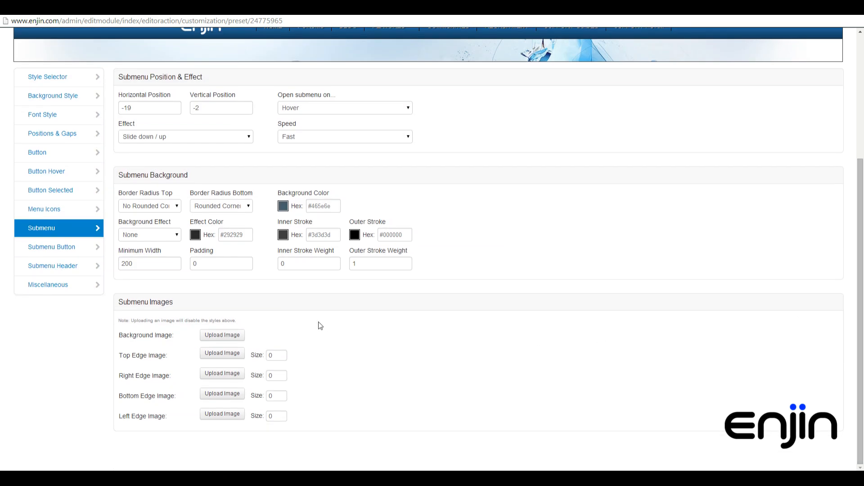
mouse_move(52, 247)
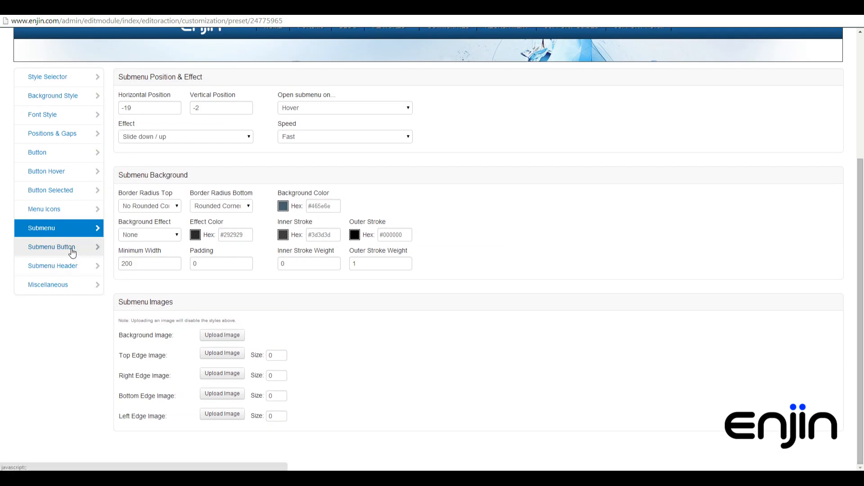
click(51, 247)
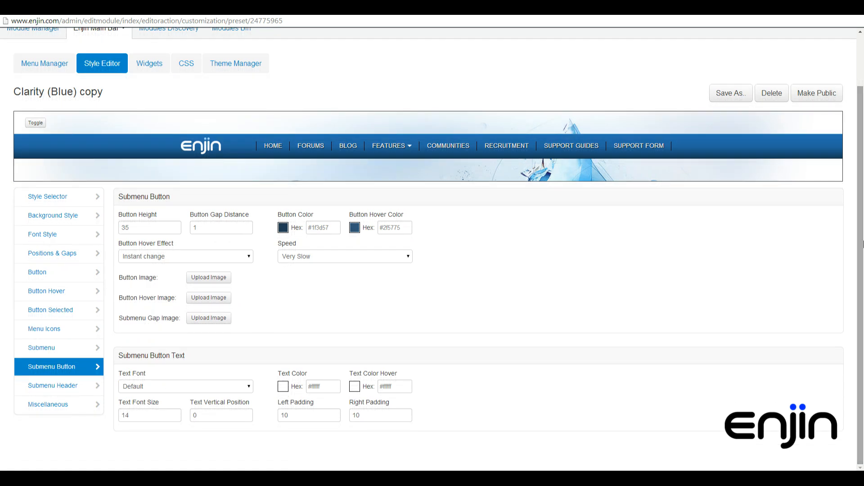
mouse_move(572, 146)
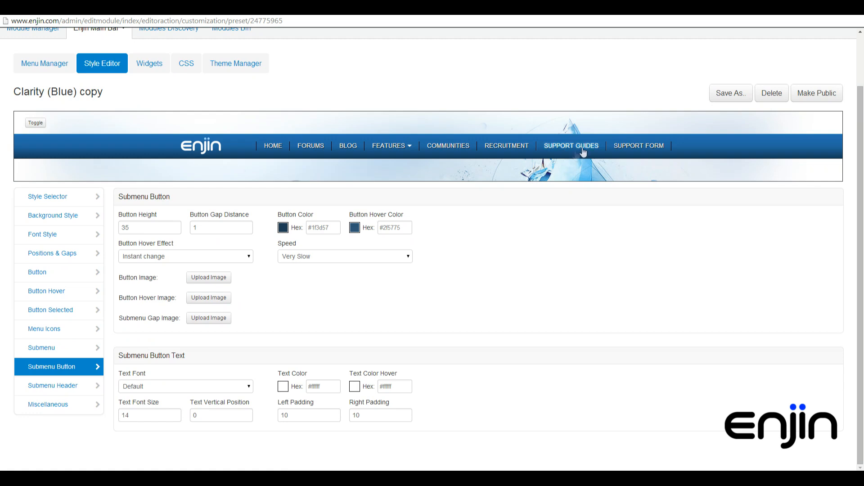
Preview the FEATURES dropdown listing Minecraft Website Creator, Guild Hosting and Themes
click(390, 145)
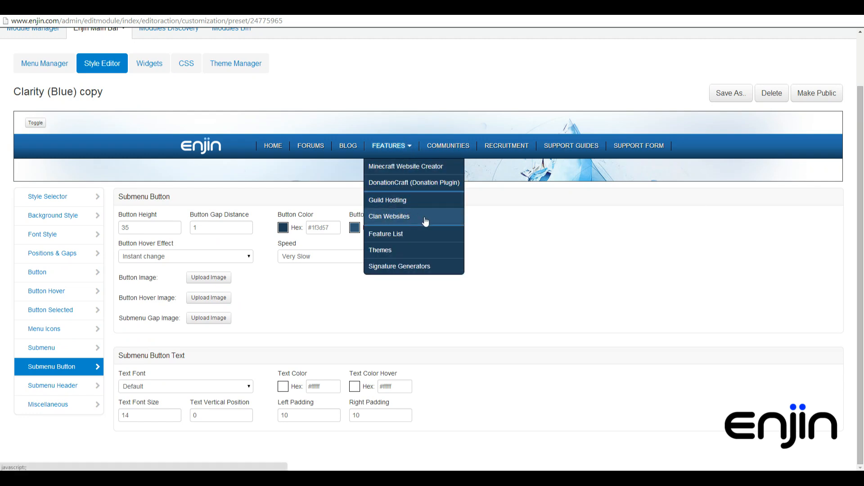
mouse_move(232, 253)
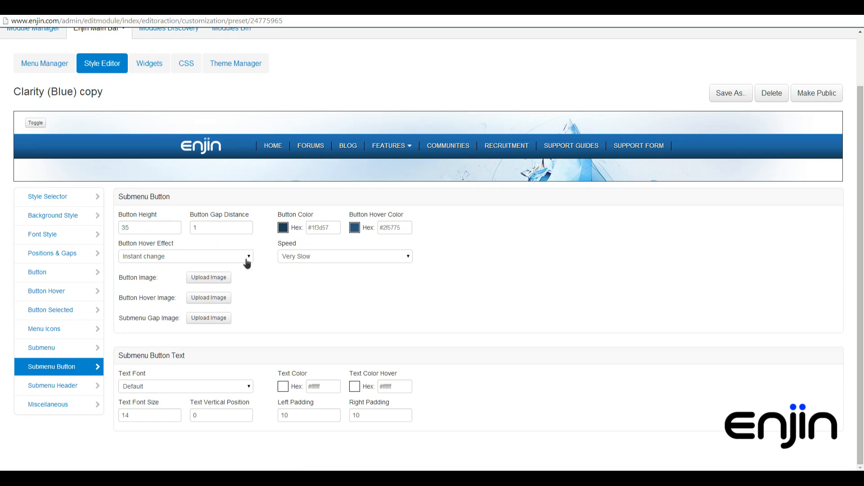
mouse_move(310, 267)
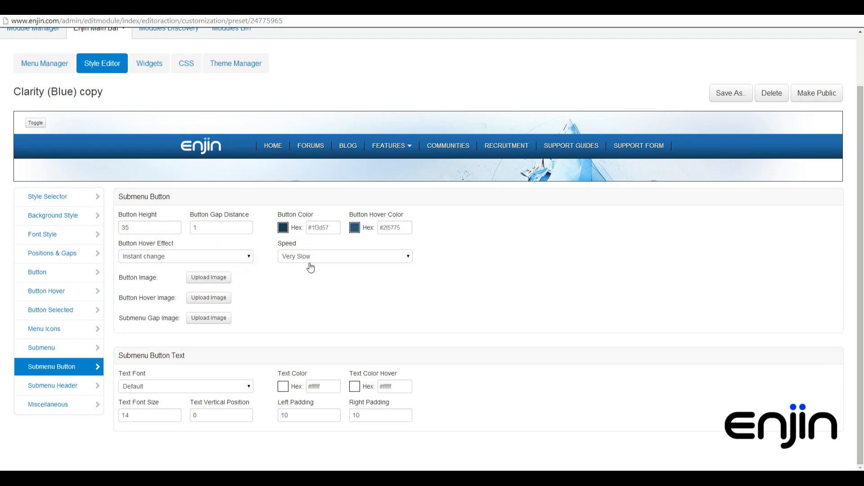
mouse_move(255, 282)
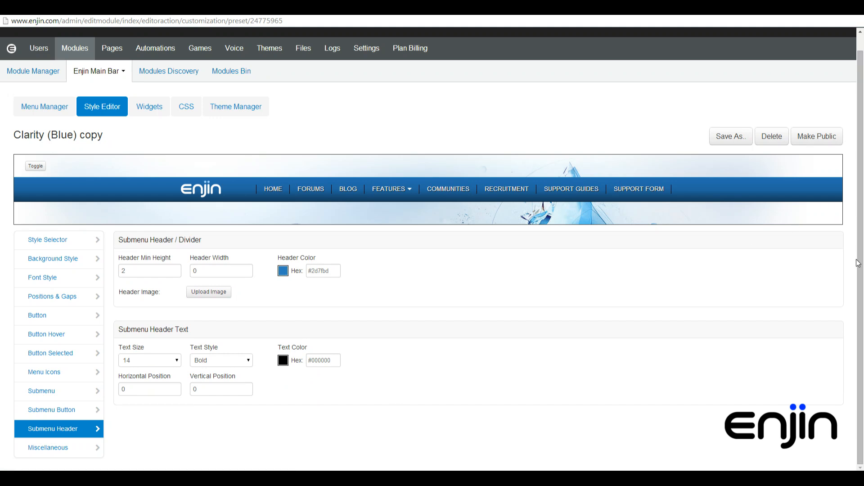
Preview the FEATURES dropdown headers with height 2, #2d7fbd colour, bold size-14 #000000 text
click(391, 189)
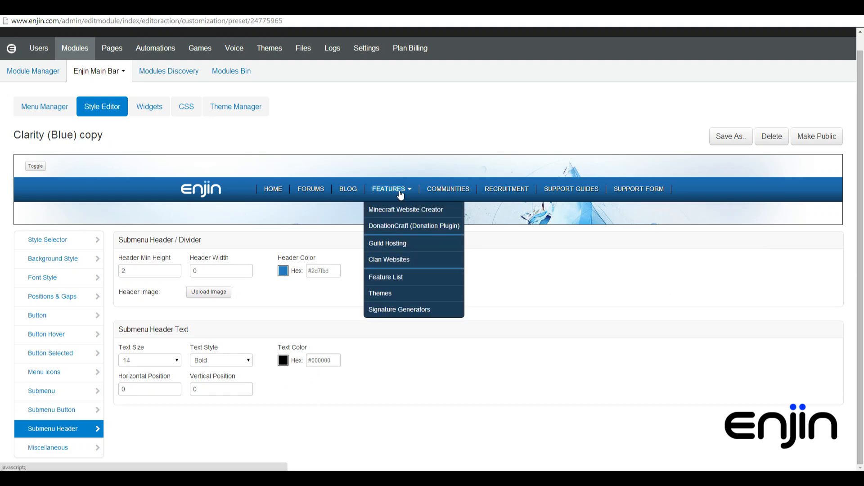
mouse_move(408, 243)
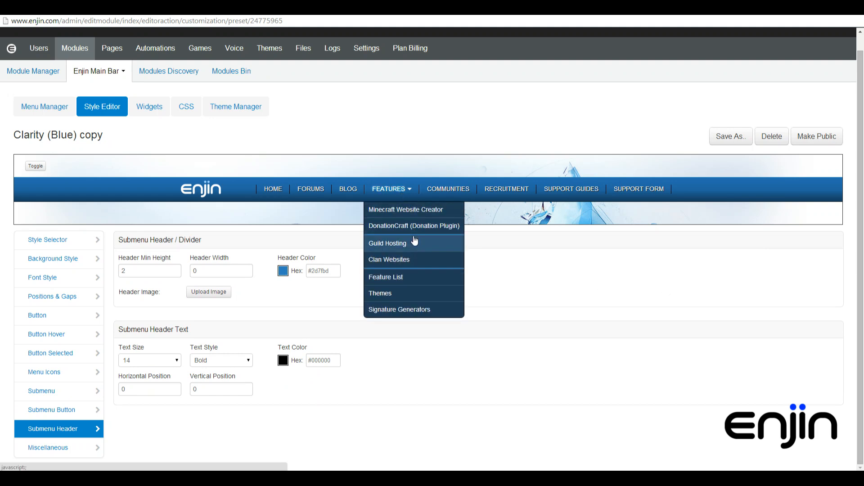
mouse_move(450, 273)
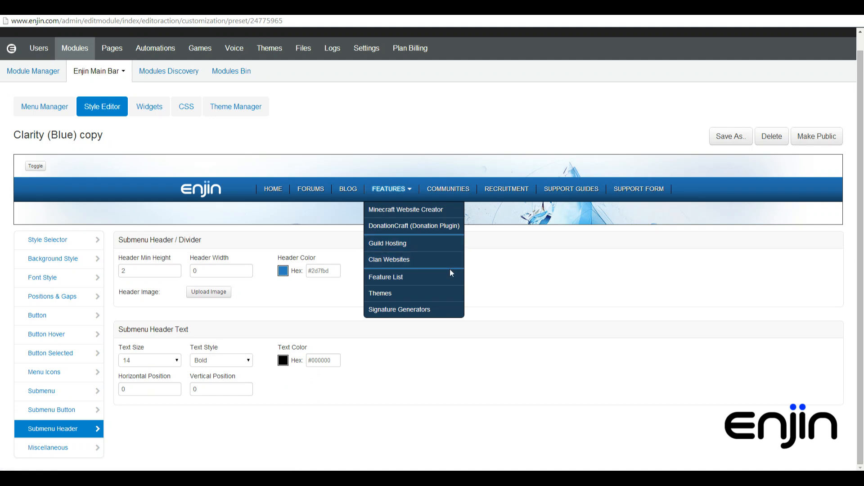
mouse_move(452, 289)
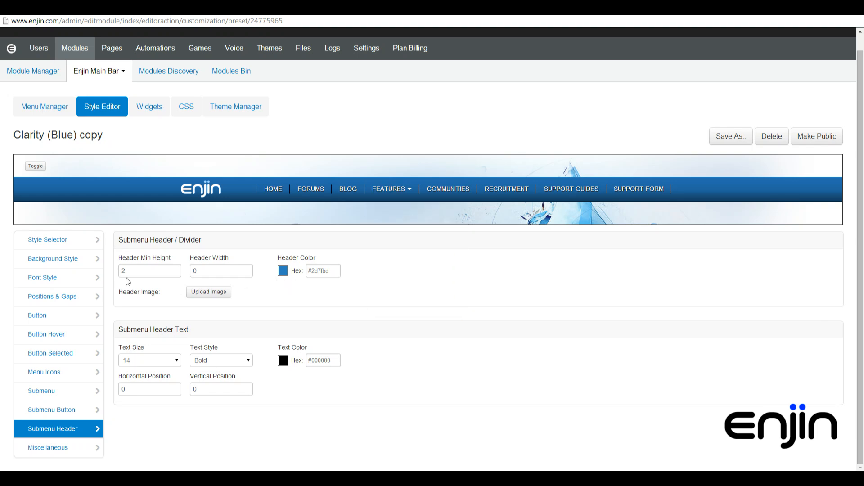
mouse_move(268, 366)
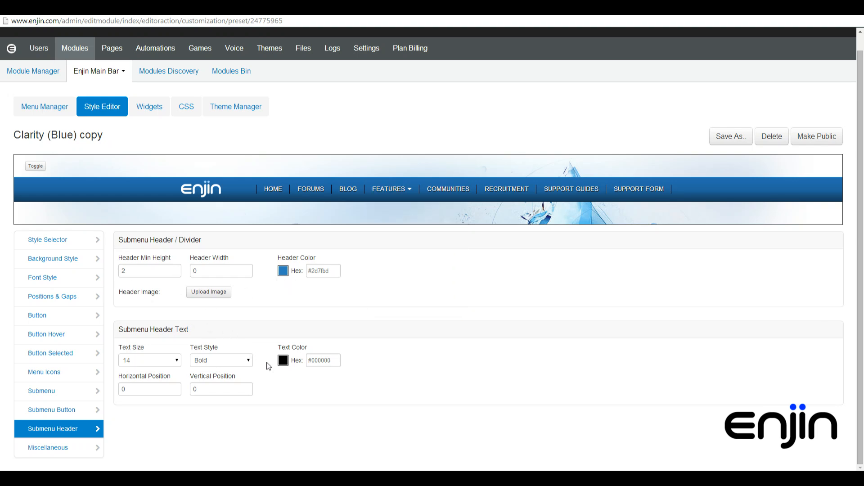
mouse_move(151, 371)
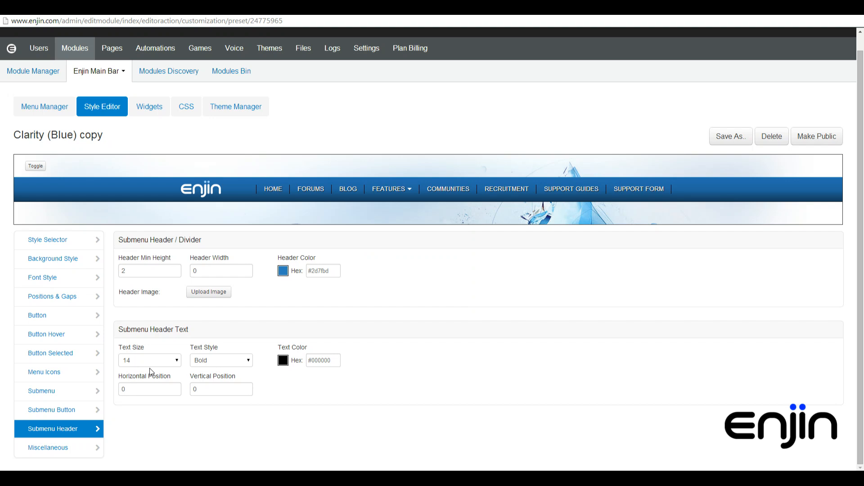
Show the Miscellaneous settings with 100% menu width and horizontal position 4
click(48, 447)
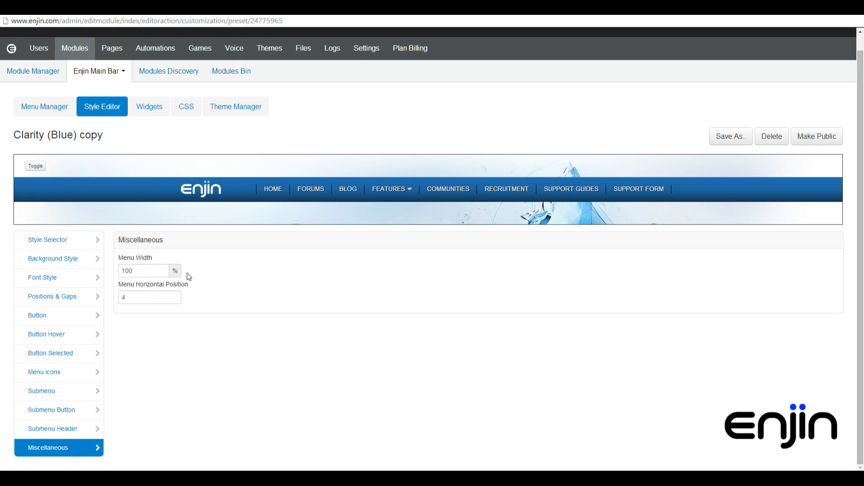
mouse_move(193, 305)
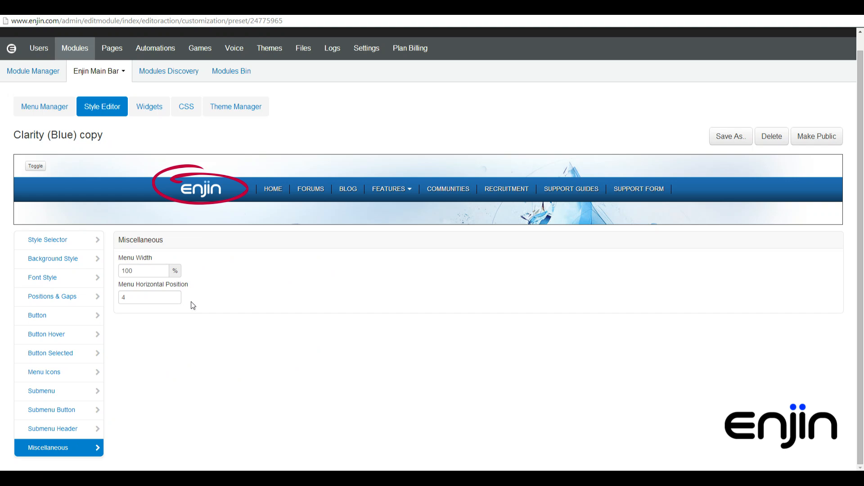
Edit the logo Image widget and check its medium Transition Hover speed
click(149, 106)
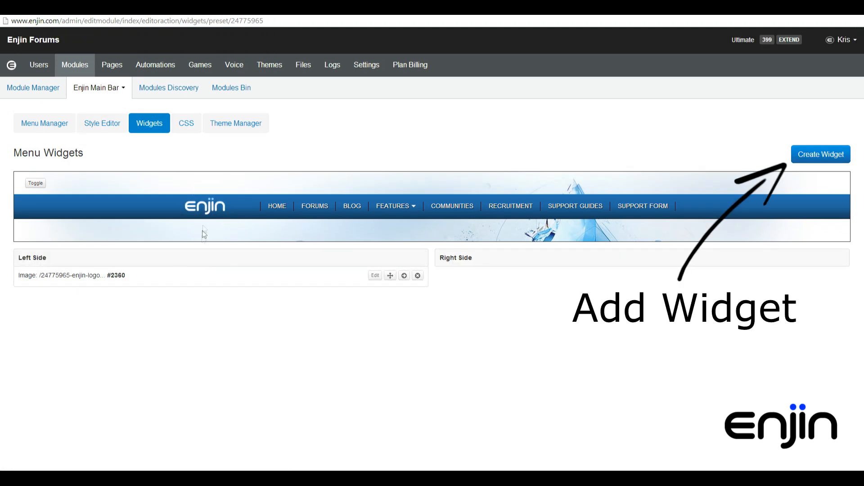
mouse_move(205, 228)
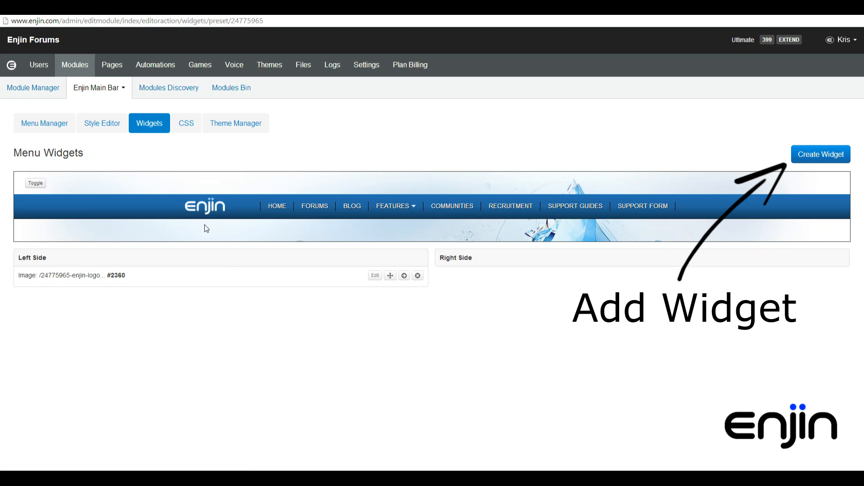
click(374, 275)
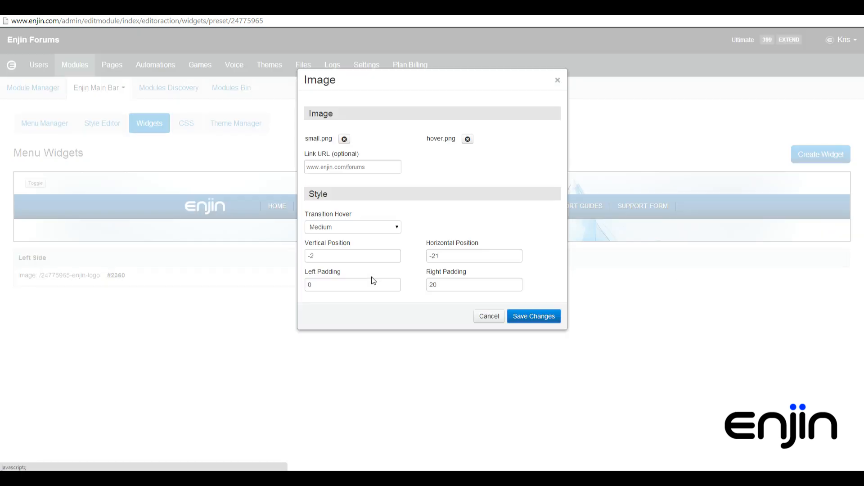
mouse_move(351, 151)
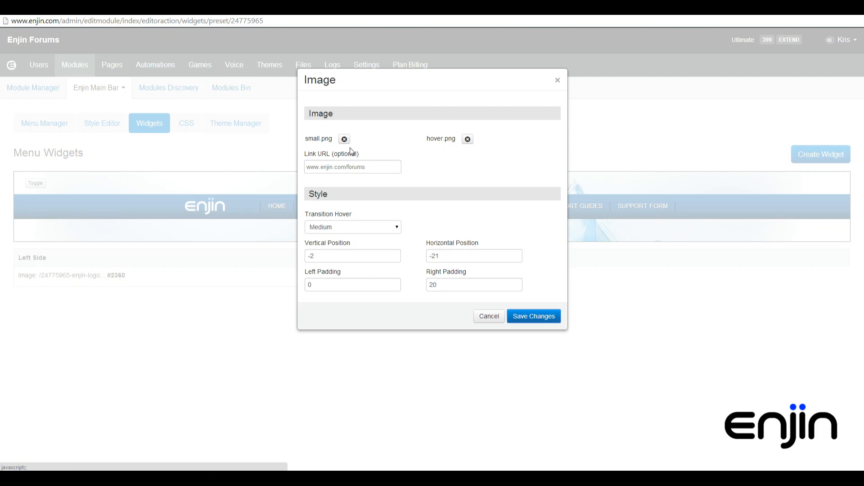
mouse_move(456, 152)
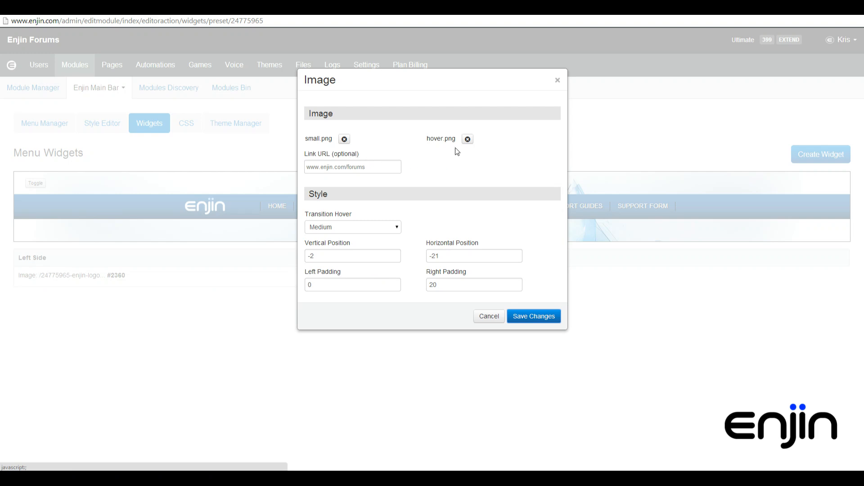
mouse_move(456, 152)
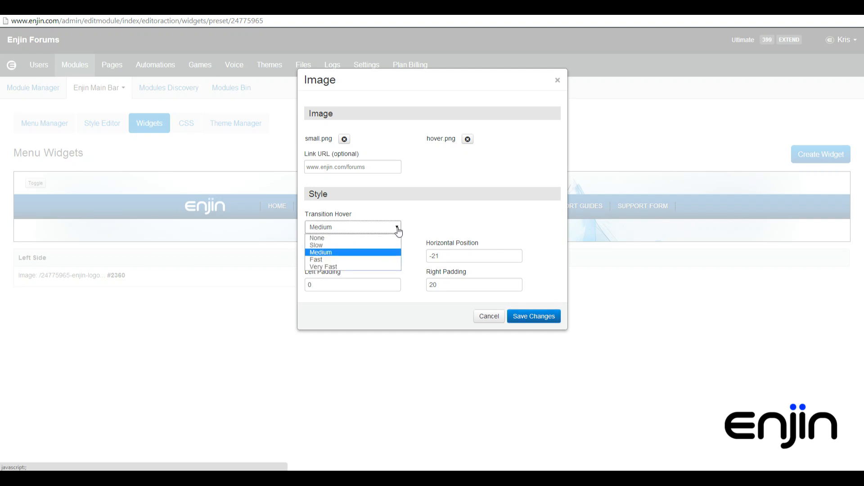
click(321, 252)
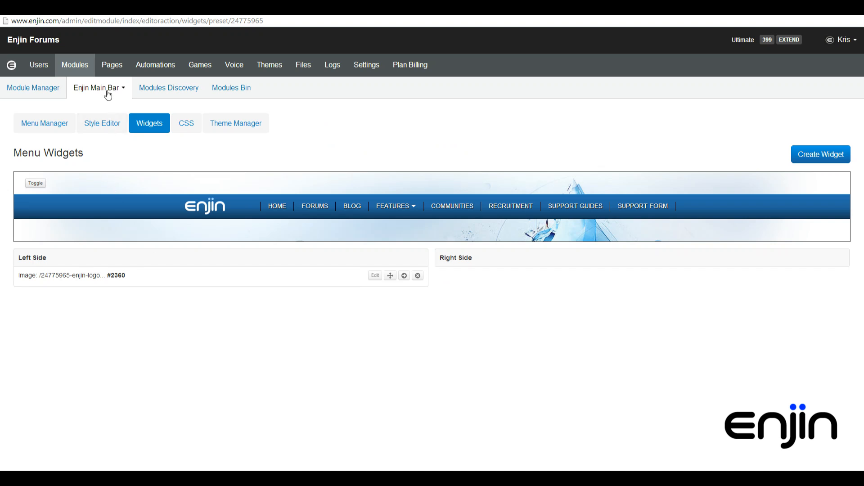
Switch to the Enjin Top Bar module and view its Basic Gray style with Fixed Top position
click(99, 88)
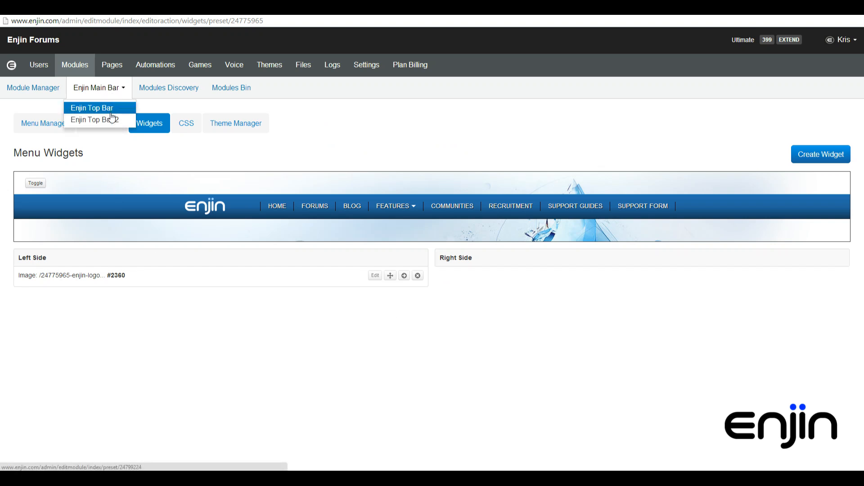
click(96, 120)
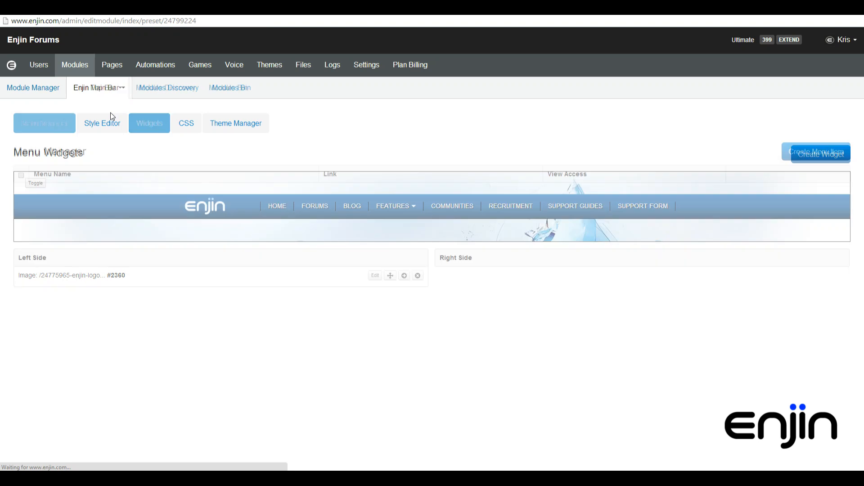
click(44, 123)
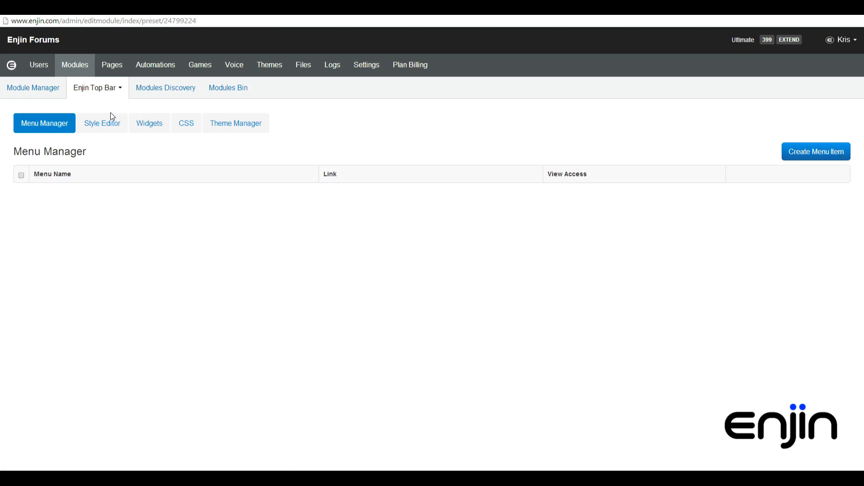
mouse_move(123, 224)
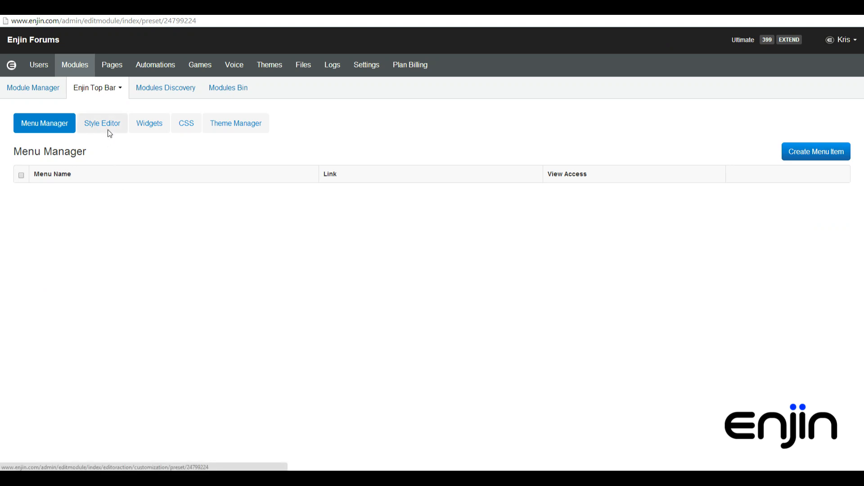
click(101, 123)
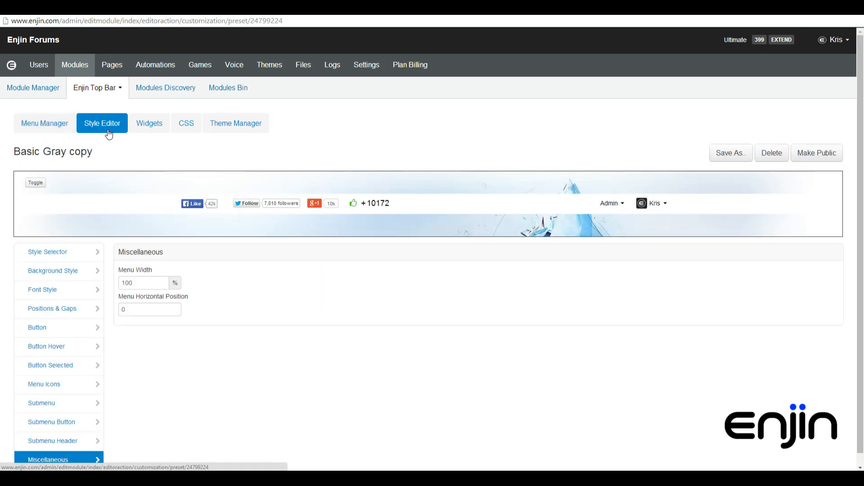
mouse_move(137, 151)
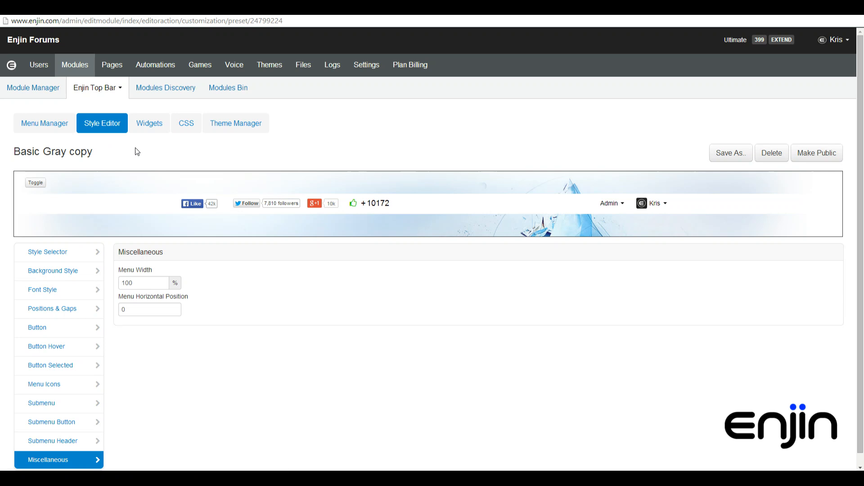
mouse_move(103, 199)
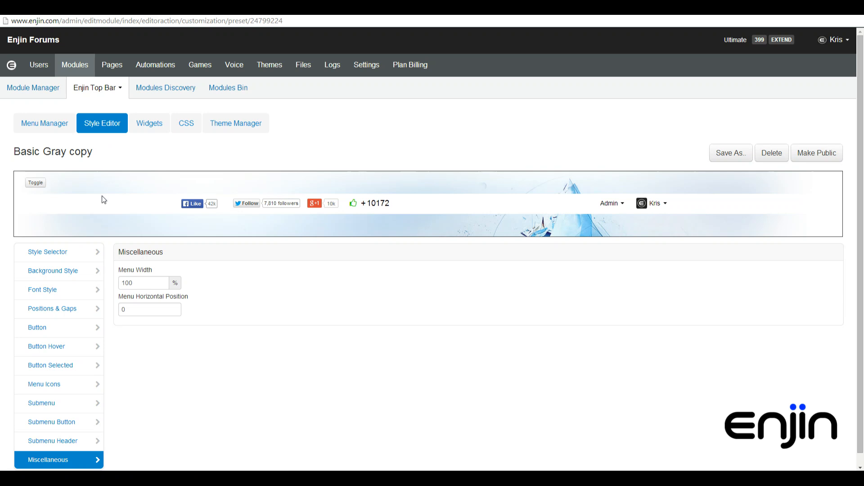
click(48, 251)
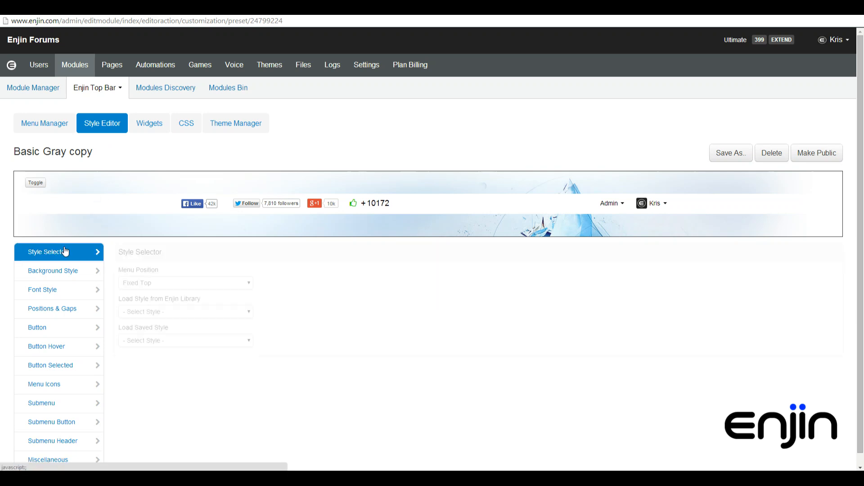
click(49, 252)
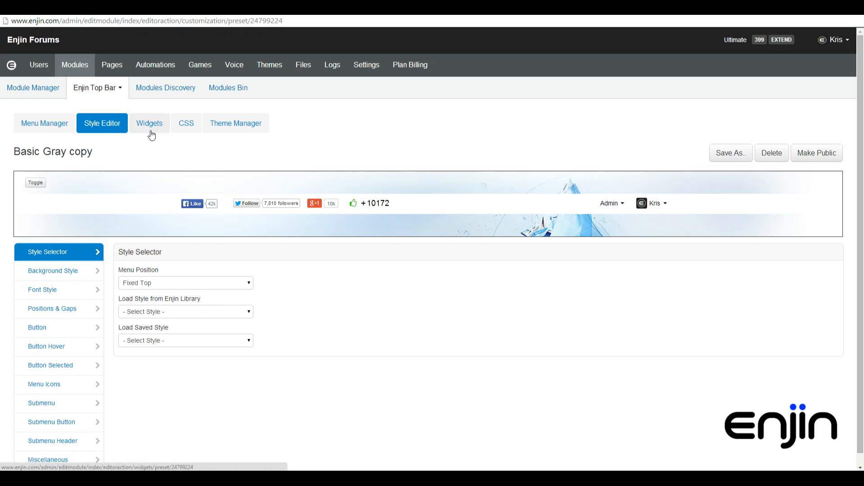
List the Top Bar widgets: social like counters left, Site Admin and Login & Register right
click(149, 123)
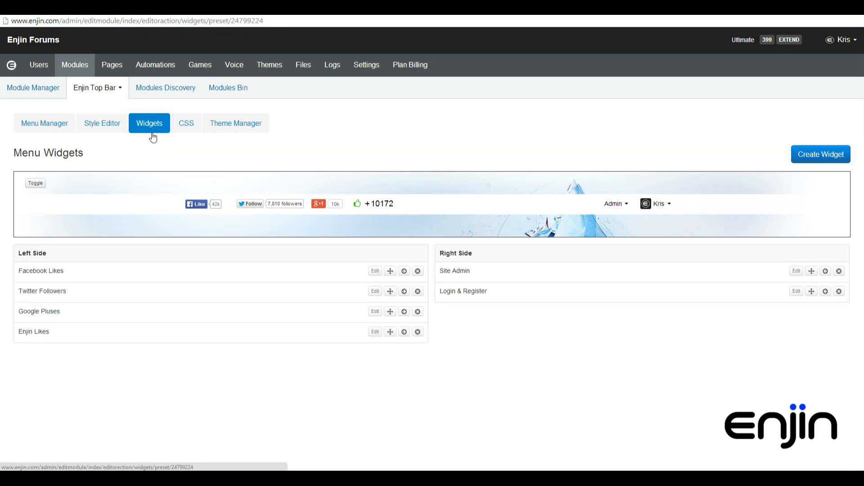
mouse_move(145, 329)
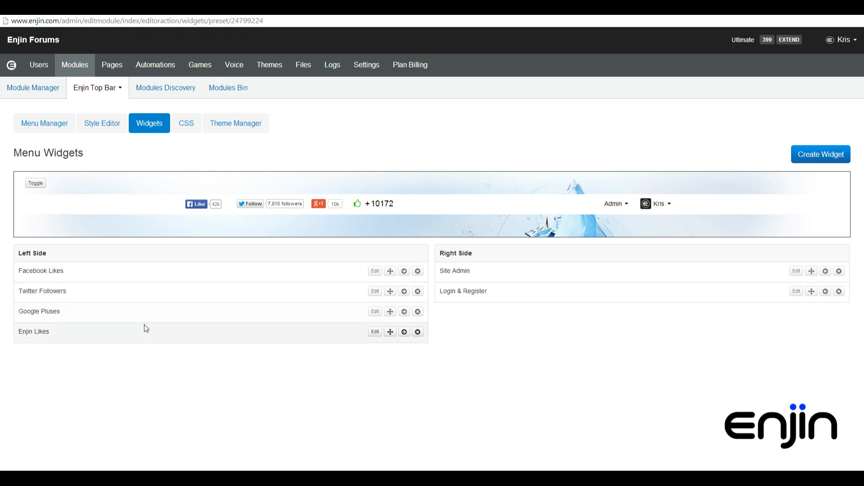
mouse_move(436, 241)
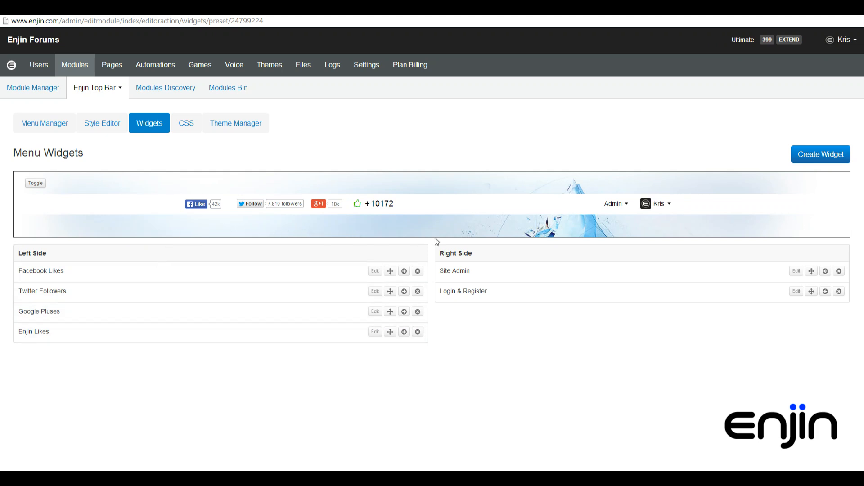
mouse_move(633, 226)
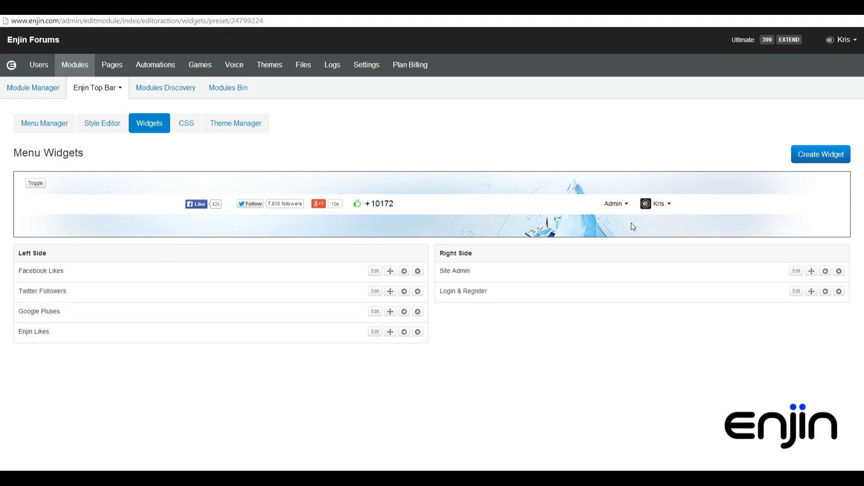